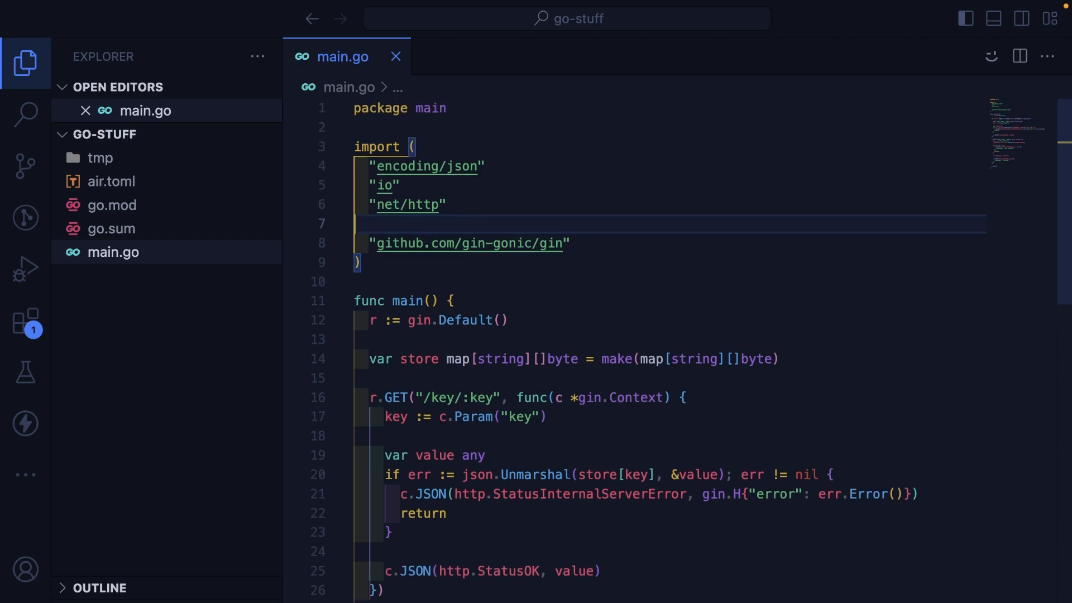
mouse_move(468, 244)
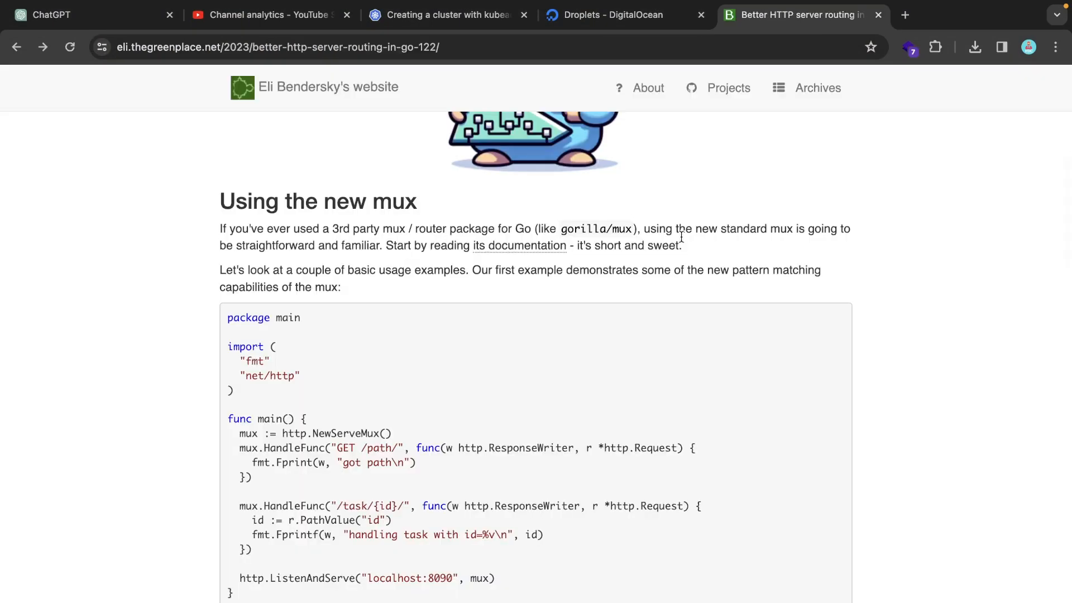
mouse_move(737, 226)
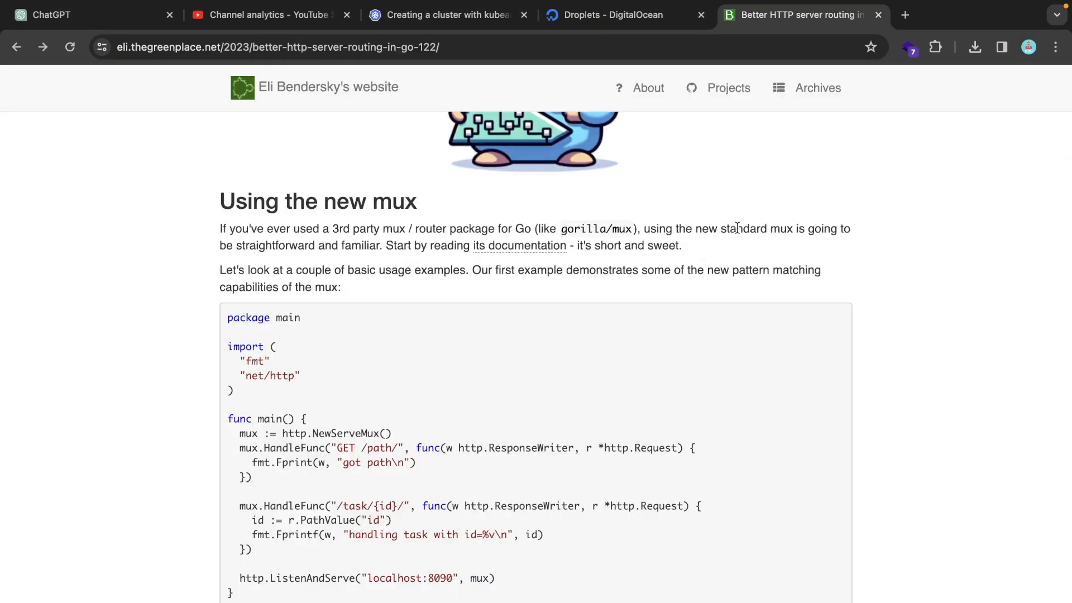
mouse_move(437, 269)
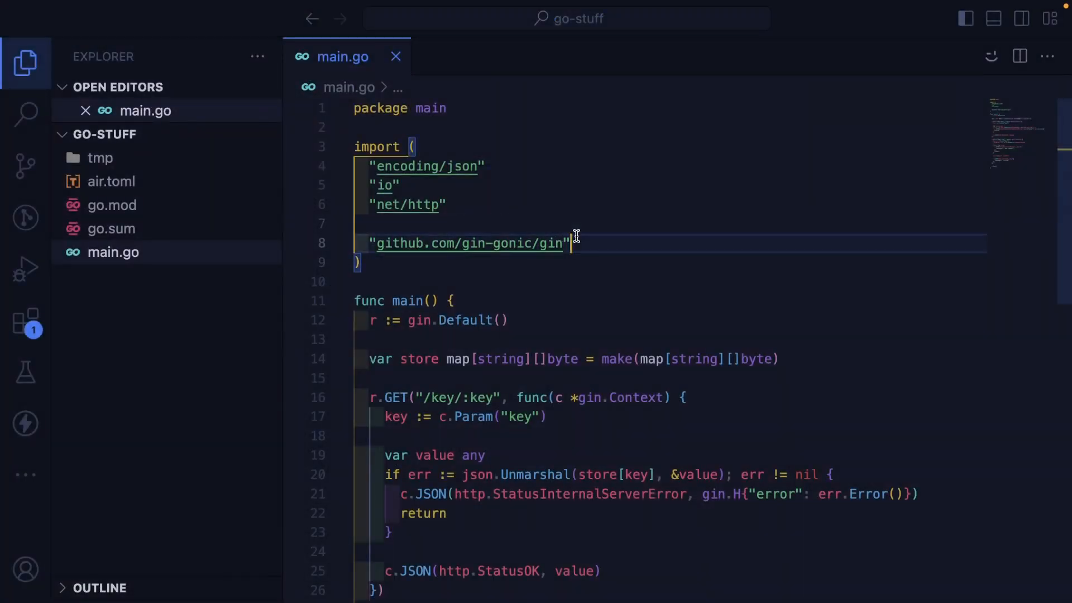
Scroll the Go 1.22 routing post down to its first standard-library ServeMux example.
scroll(down, 3)
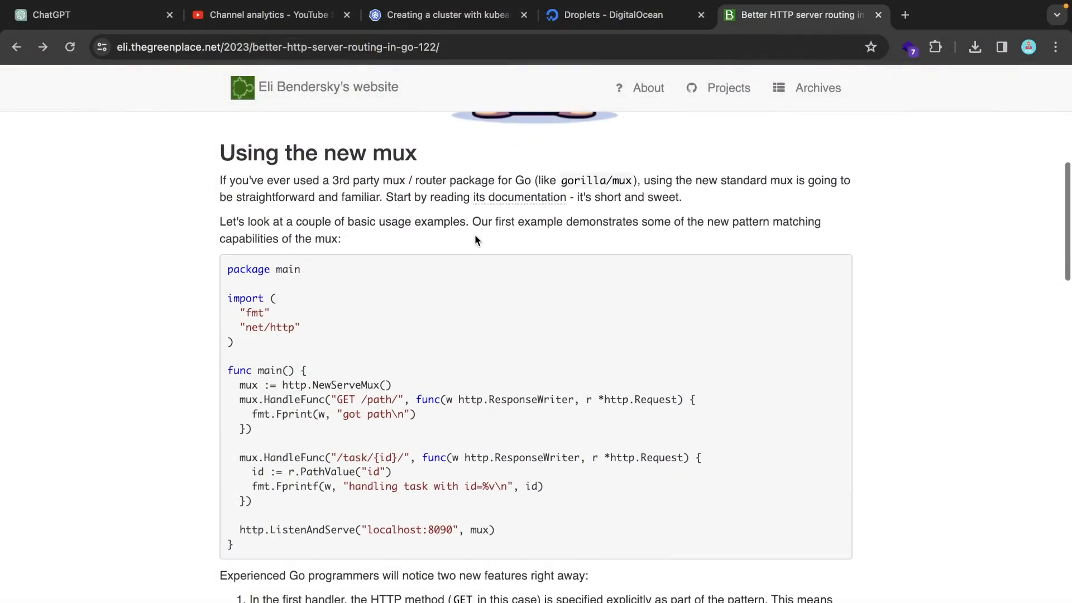
scroll(down, 3)
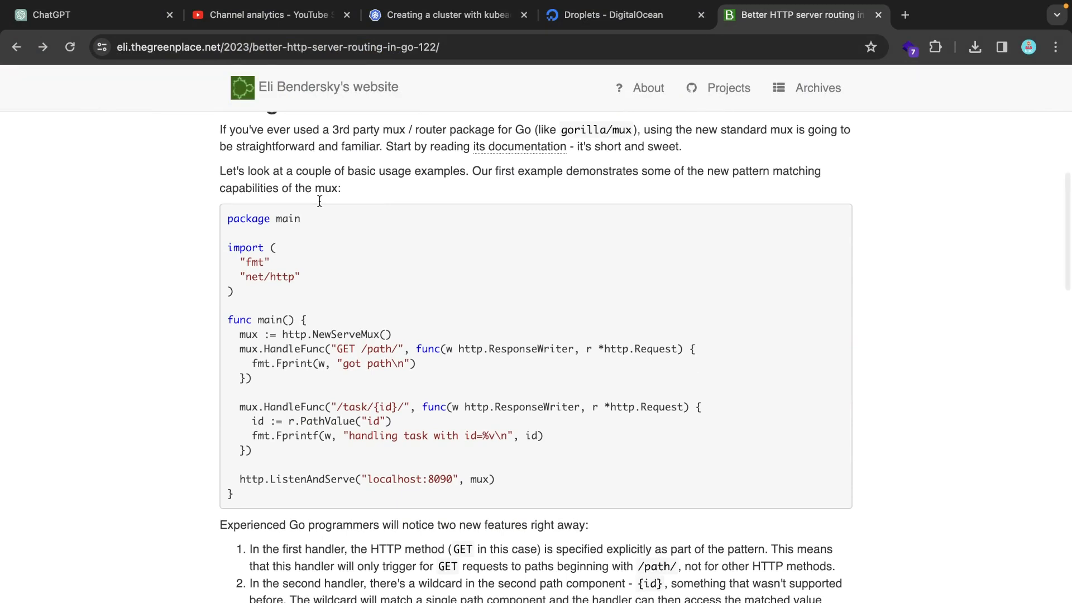
mouse_move(327, 207)
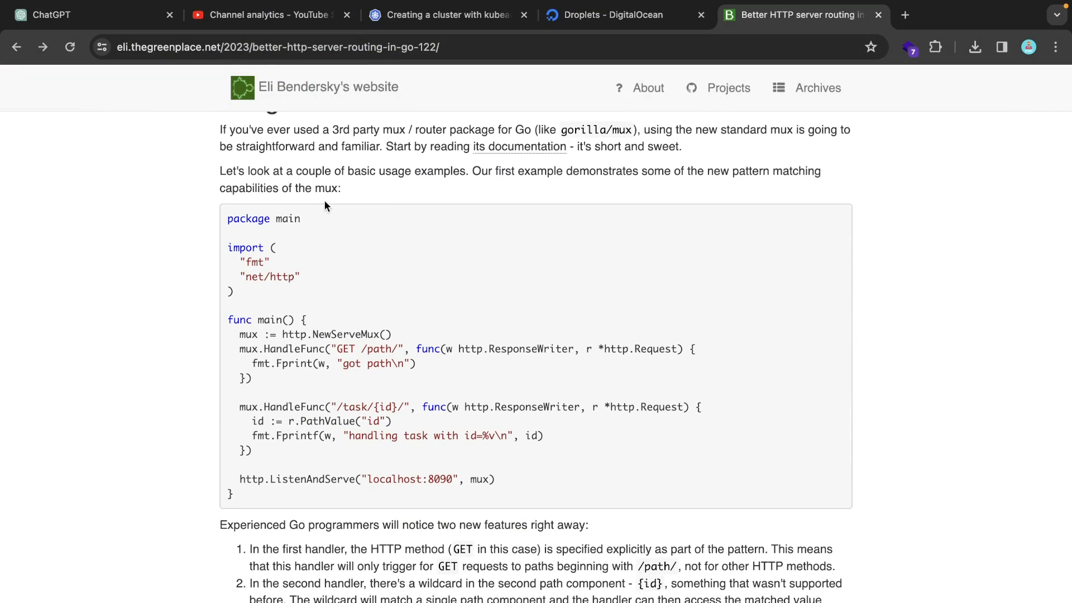
mouse_move(266, 260)
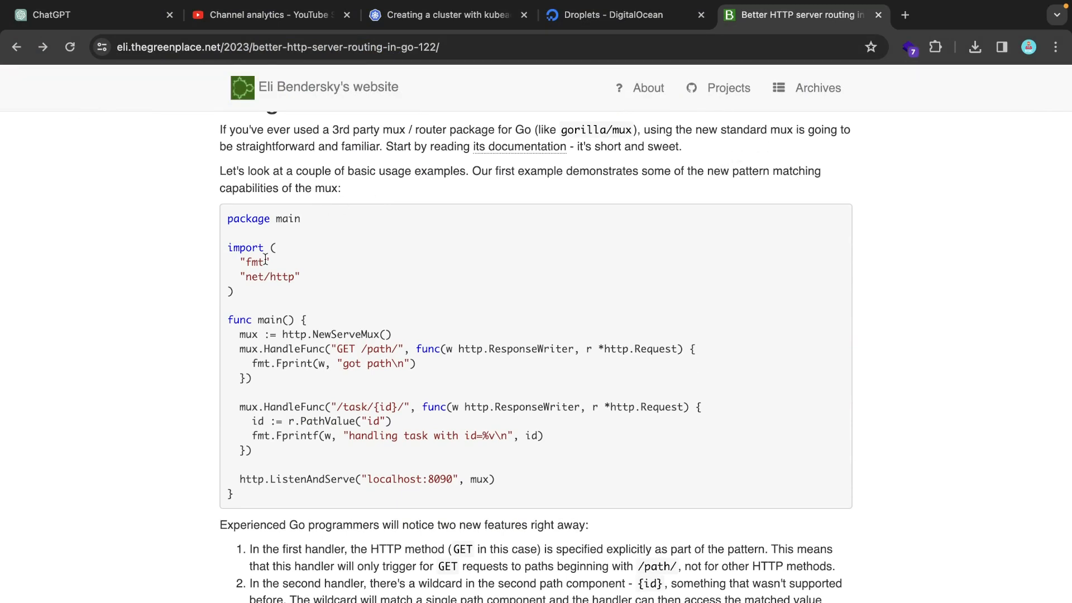
mouse_move(364, 316)
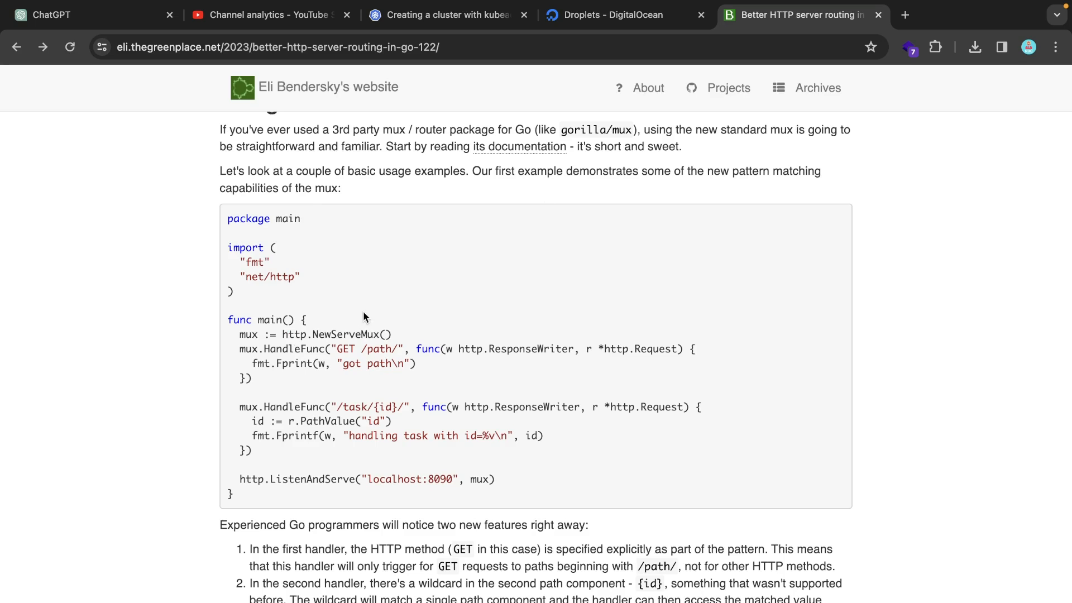
mouse_move(306, 416)
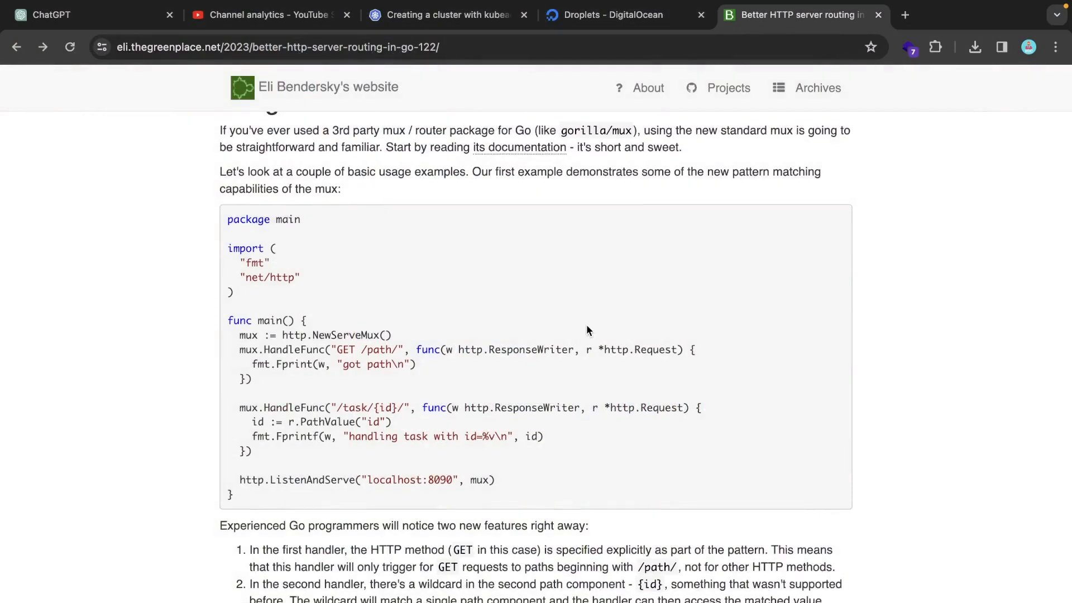
scroll(down, 3)
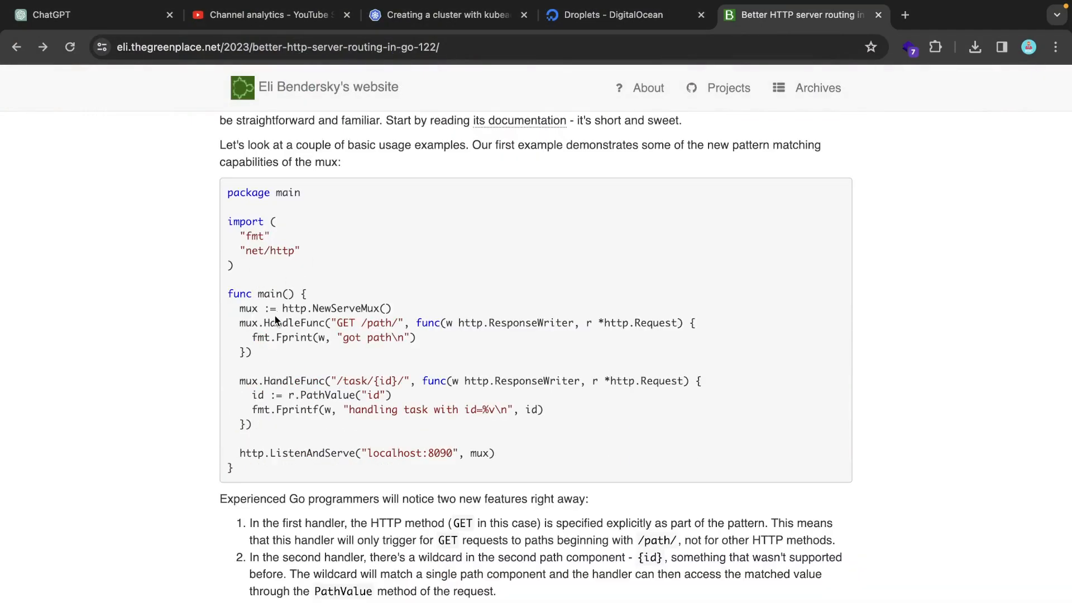
Write the GET /key/{key} handler reading key := r.PathValue("key") after mux := http.NewServeMux().
double_click(315, 308)
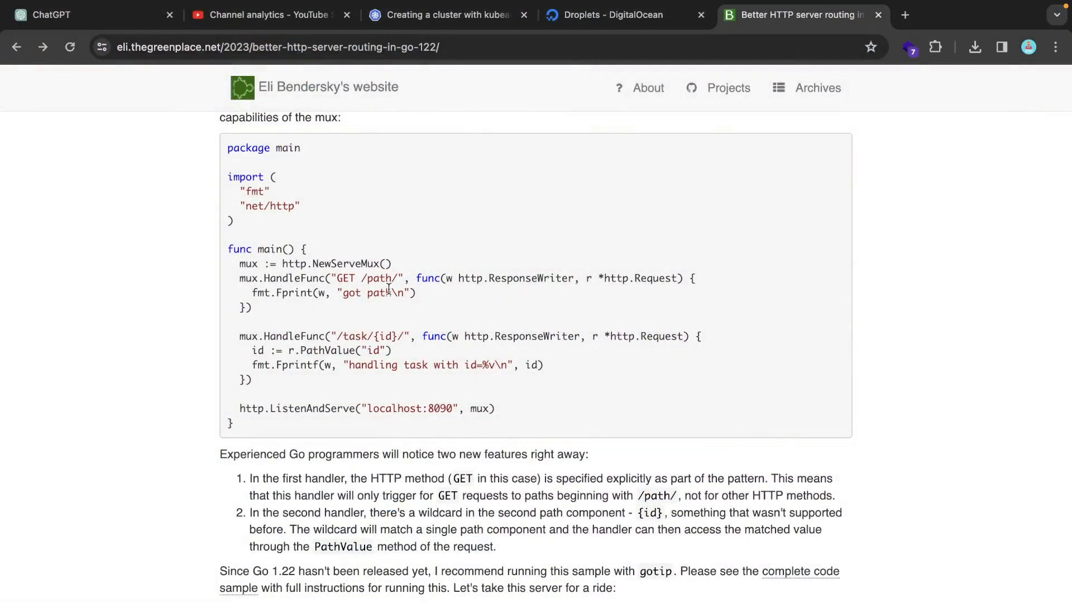
mouse_move(471, 297)
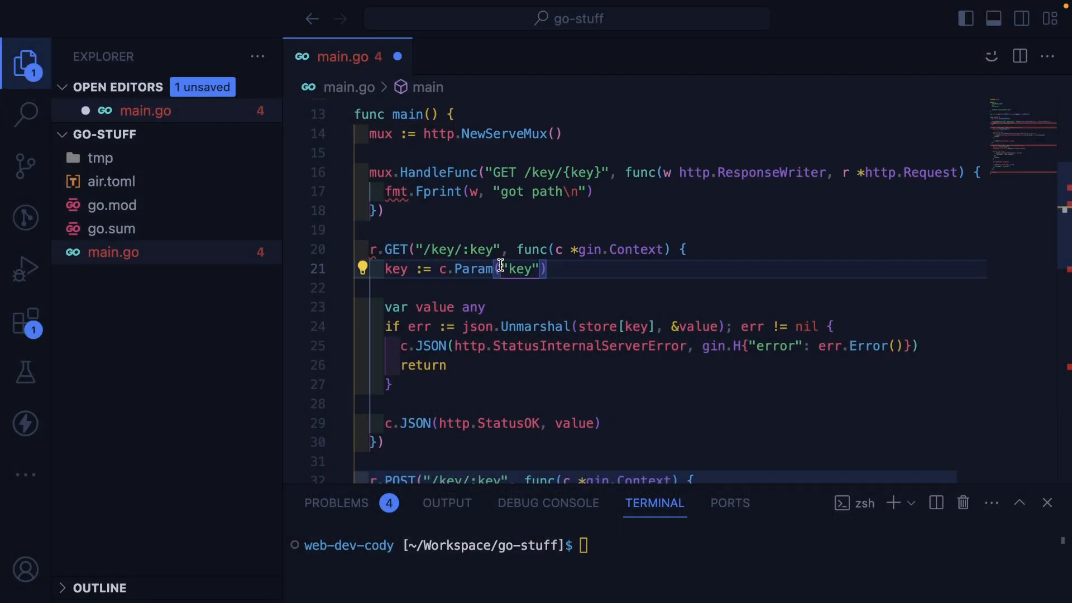
text(id := r.PathValue("id"))
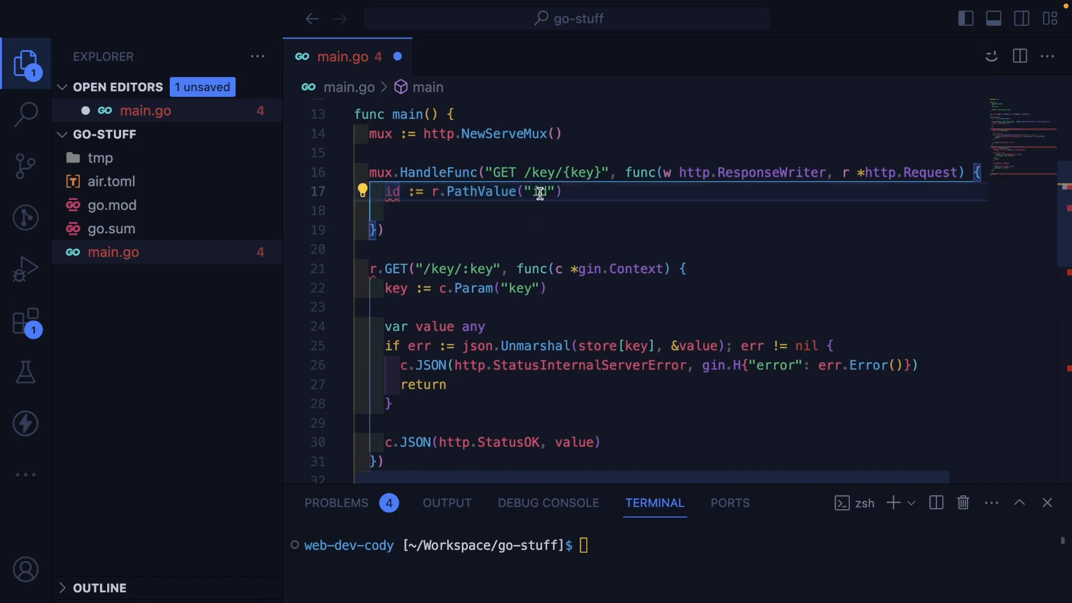
text(key)
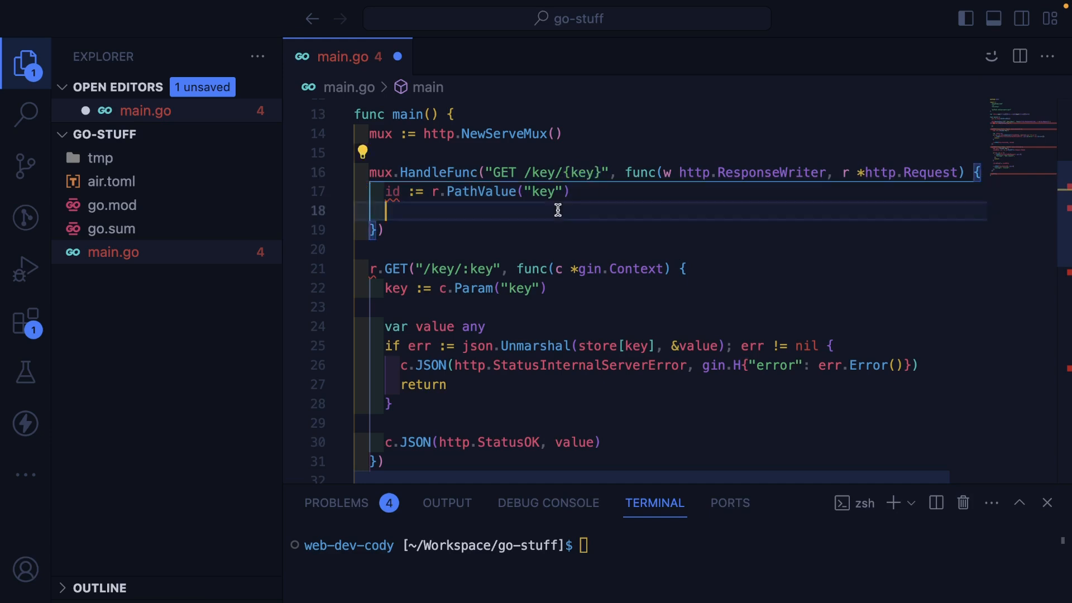
text(key)
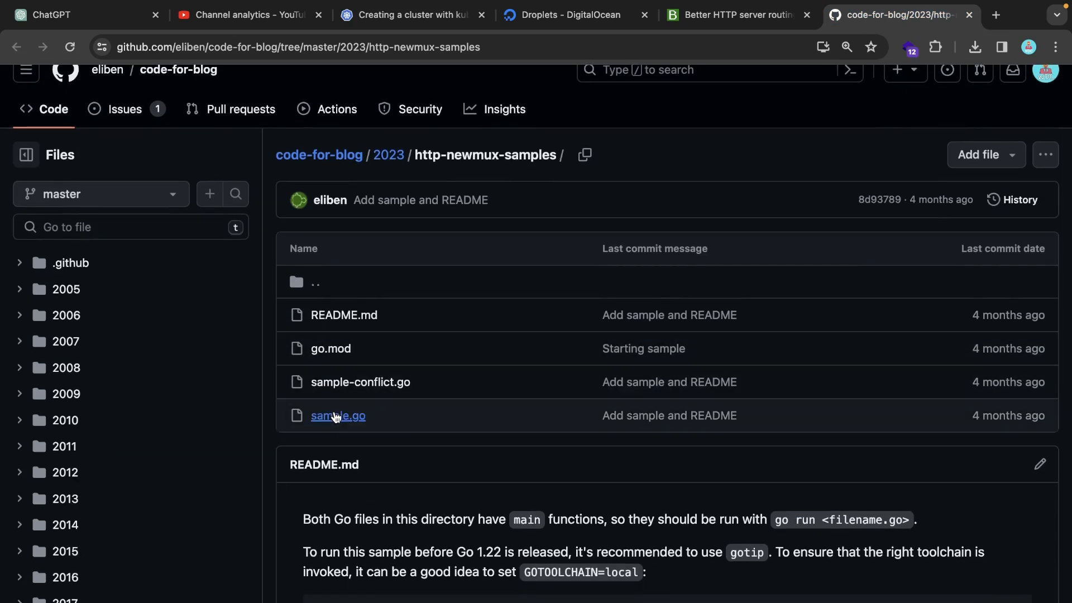
Open sample.go in the http-newmux-samples folder on GitHub.
click(337, 415)
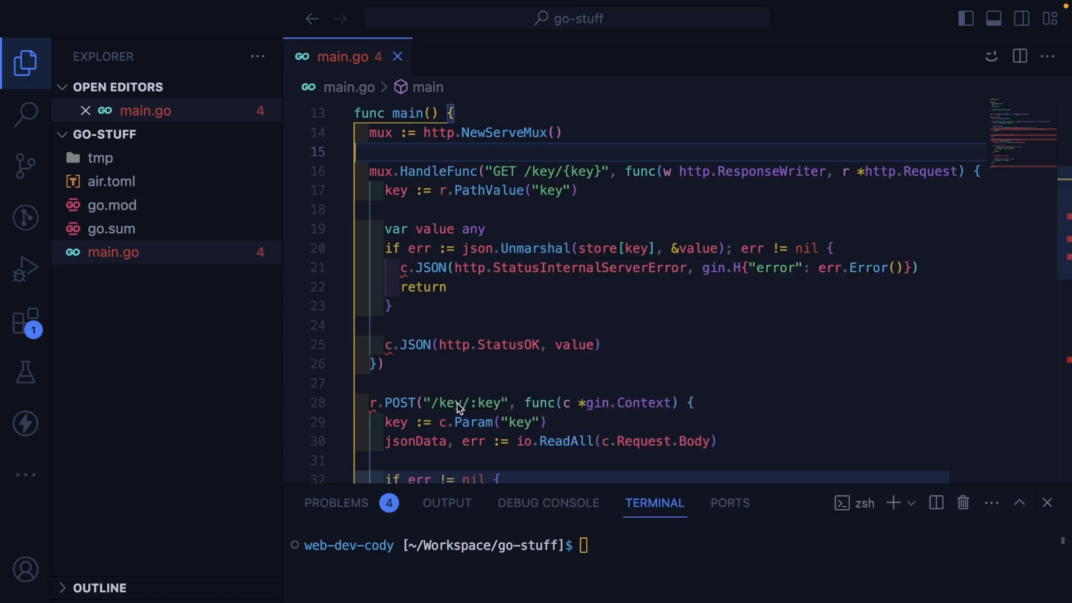
Add a second mux.HandleFunc line above r.POST and change its method to POST /key/{key}.
scroll(down, 3)
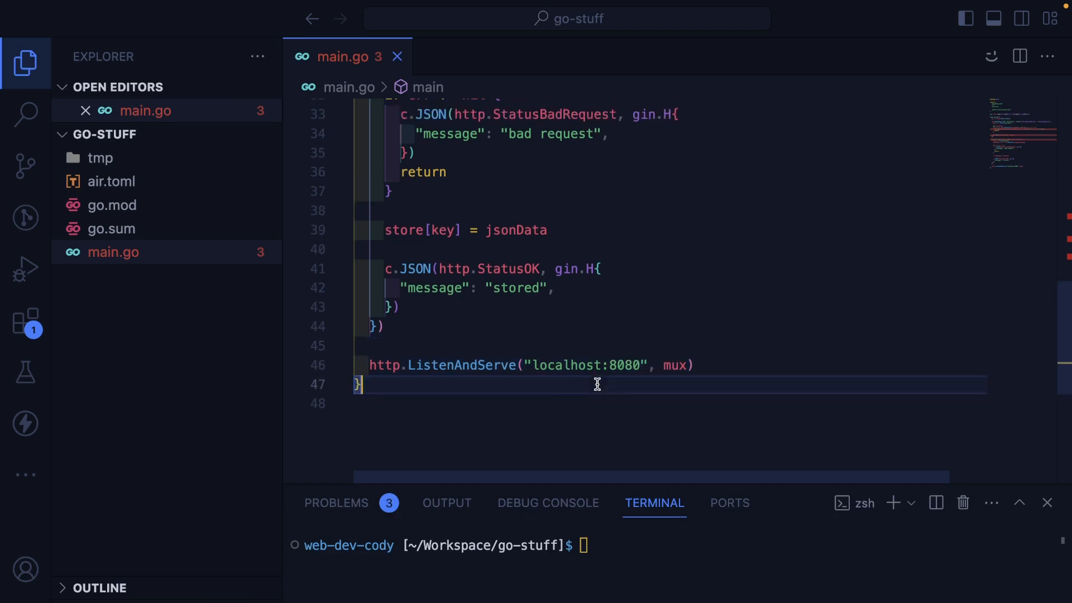
scroll(up, 3)
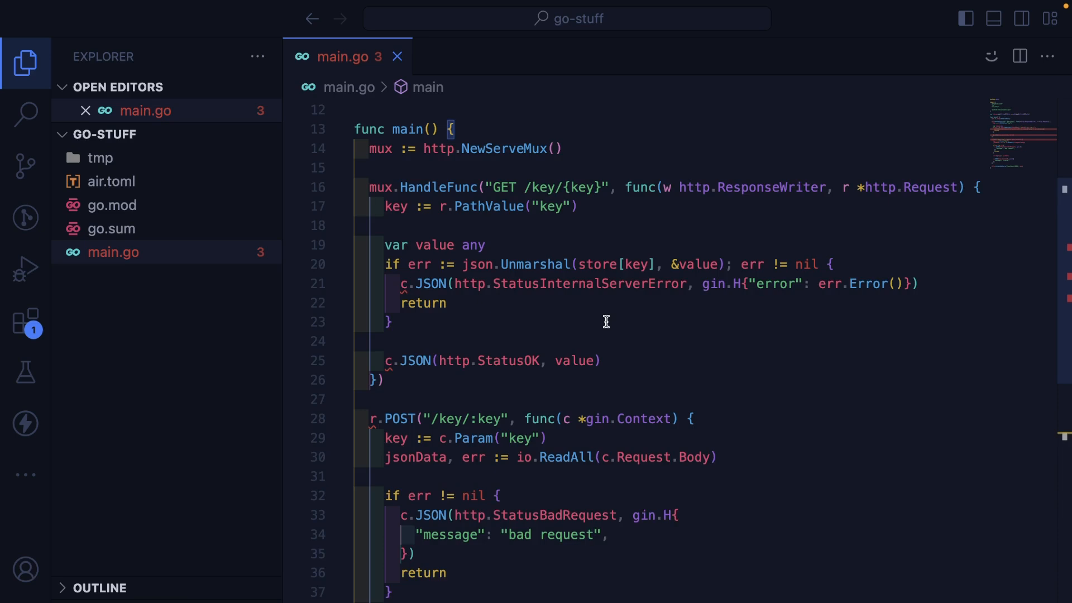
scroll(down, 3)
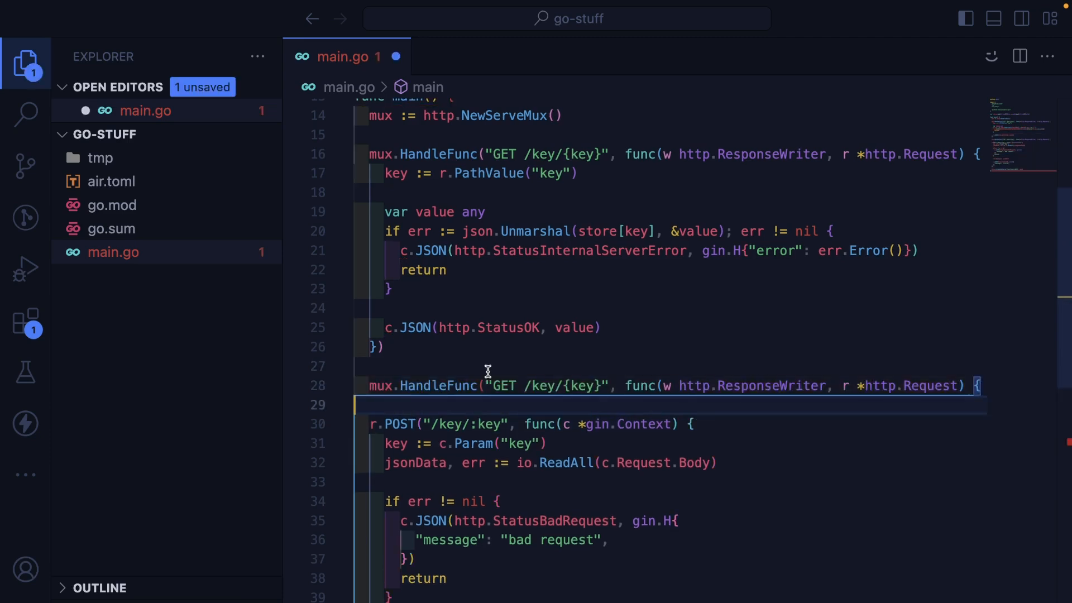
text(POST)
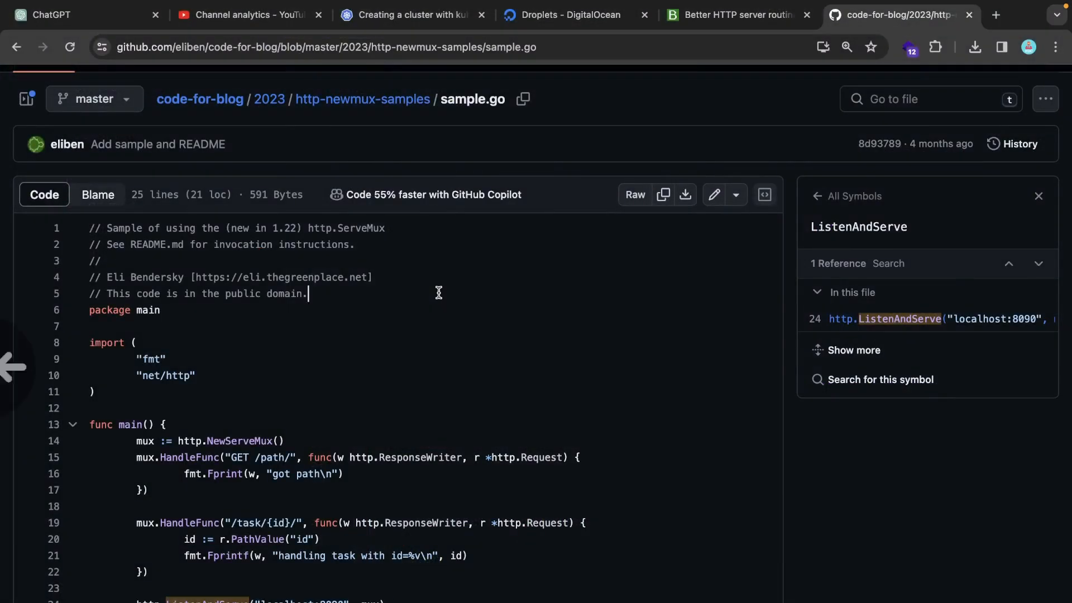
Select the json.NewDecoder(r.Body).Decode(&note) lines in the Medium article's Post handler.
double_click(282, 228)
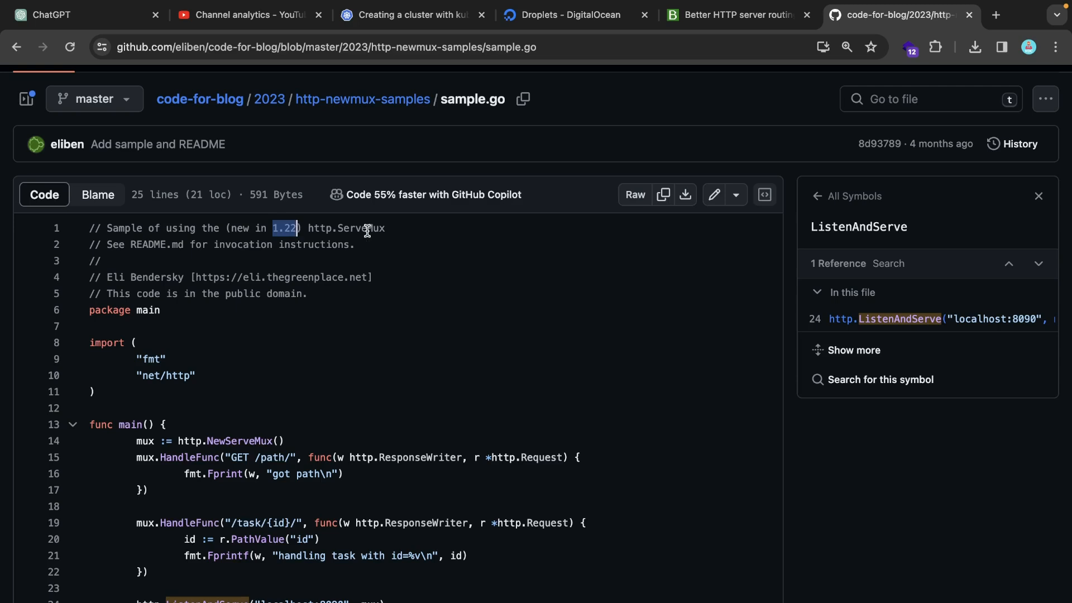
click(995, 14)
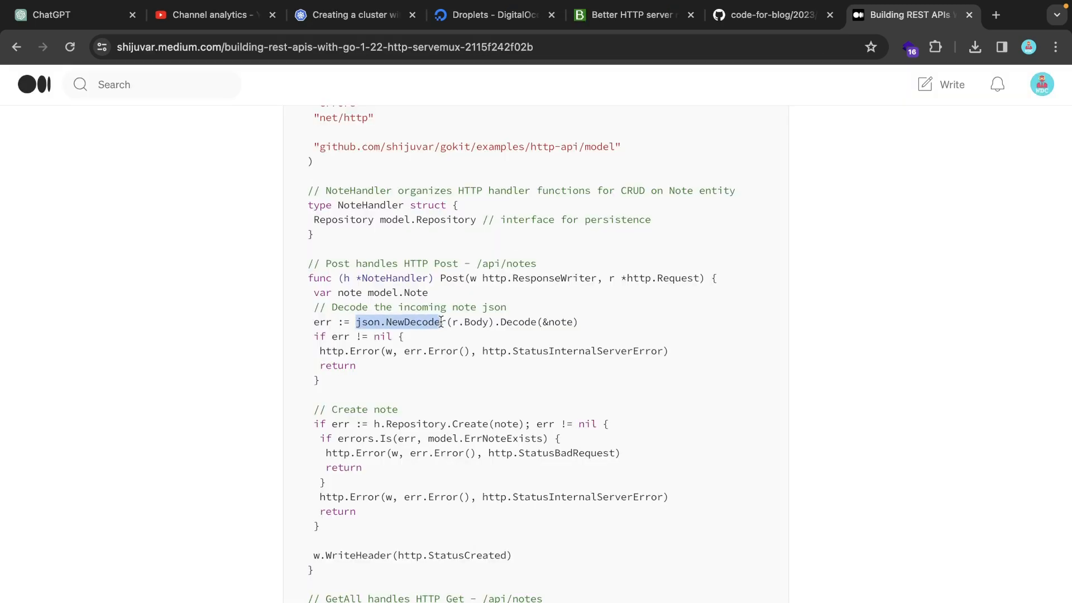
drag(441, 322, 567, 322)
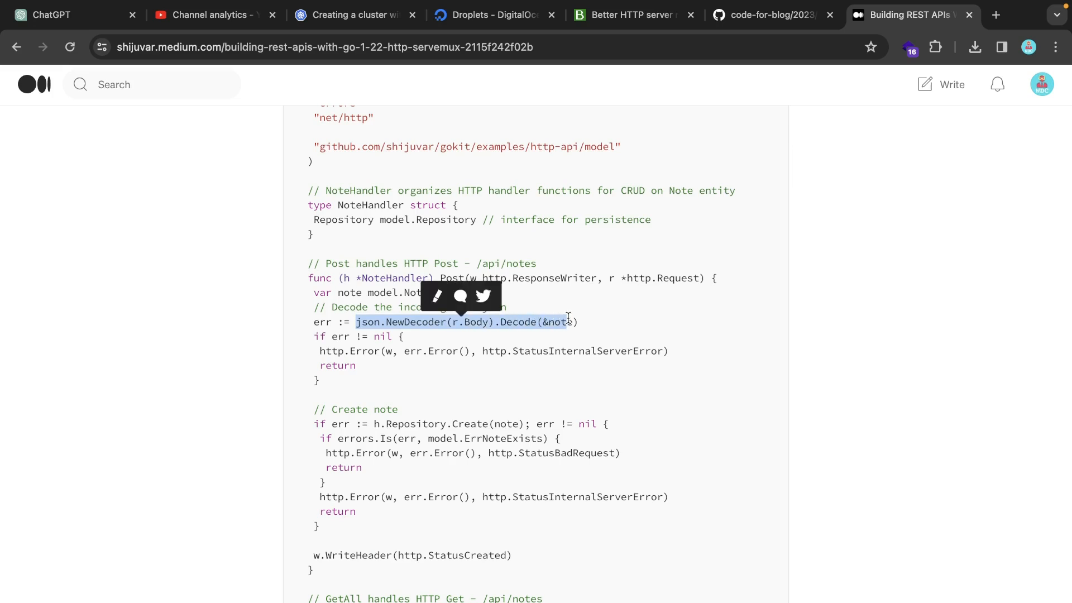
click(581, 328)
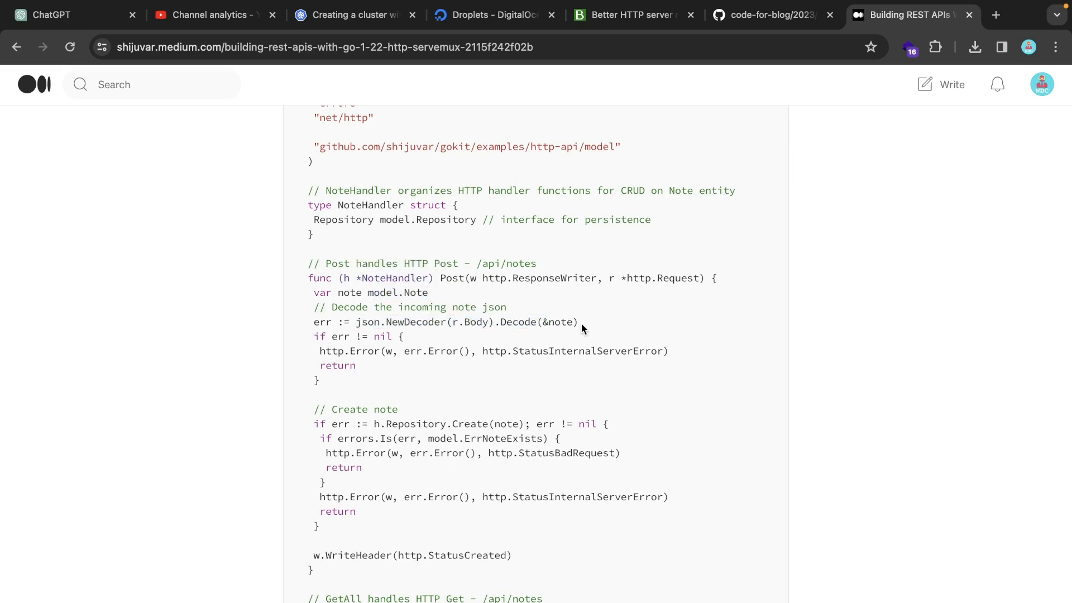
drag(313, 291, 578, 322)
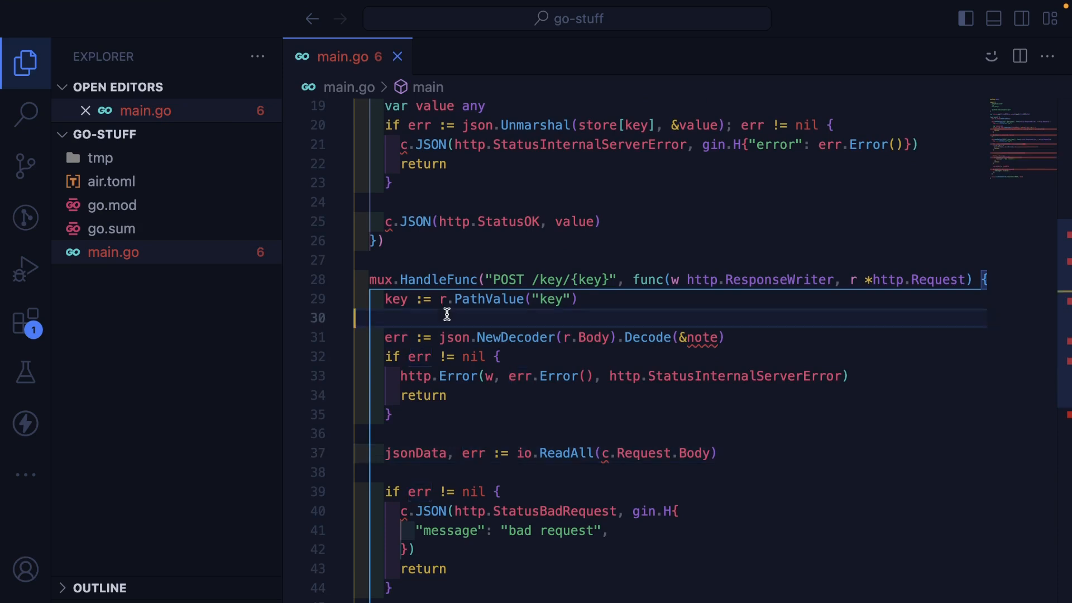
Declare var jsonData []byte in the POST handler and decode the request body into it.
text(var note Note)
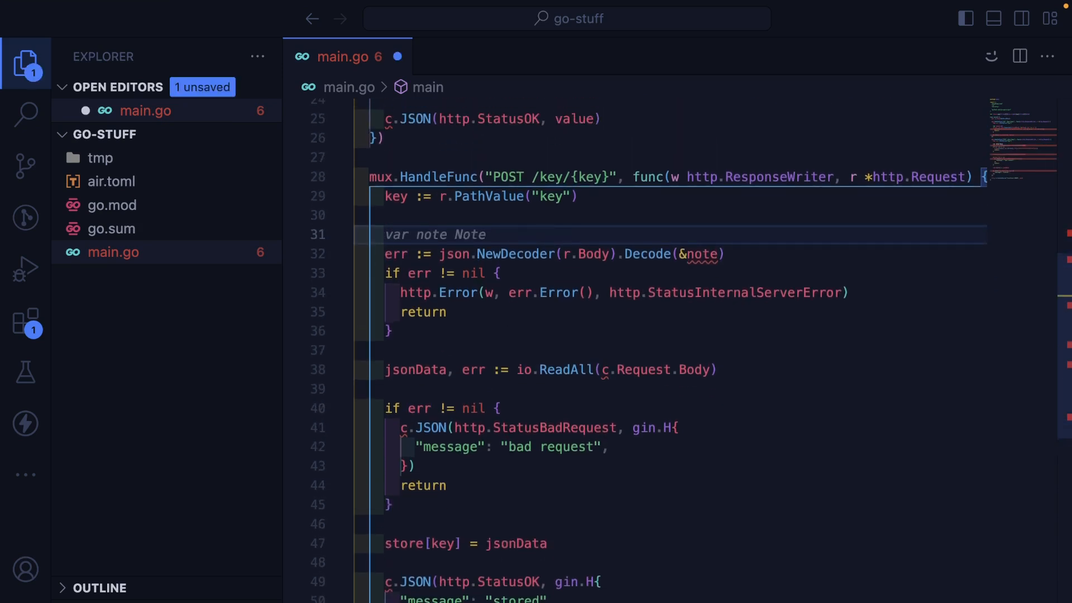
text(jsonData any)
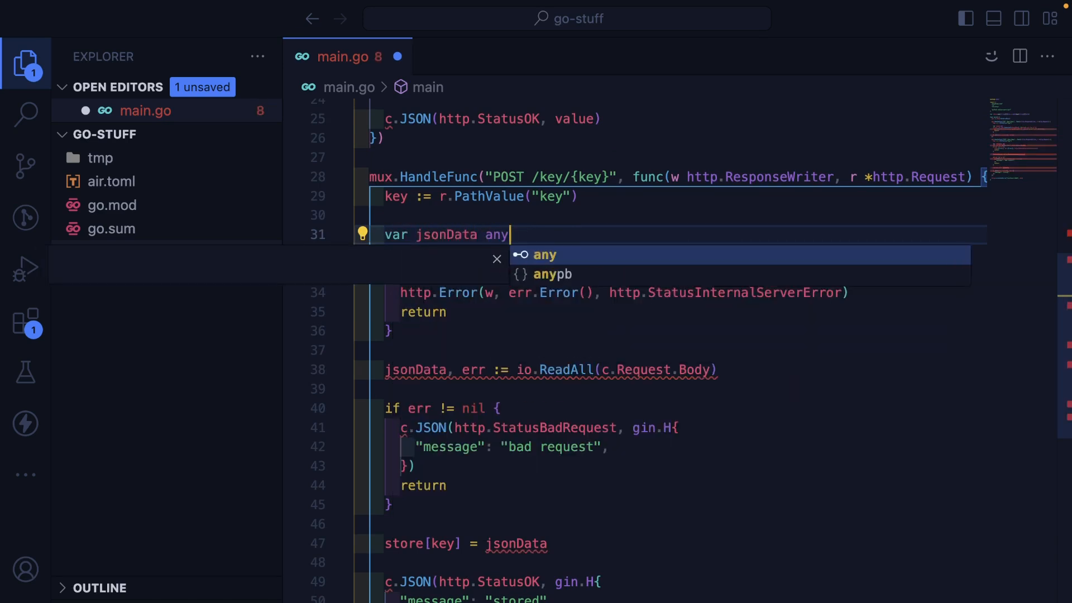
text(err := json.NewDecoder(r.Body).Decode(&note))
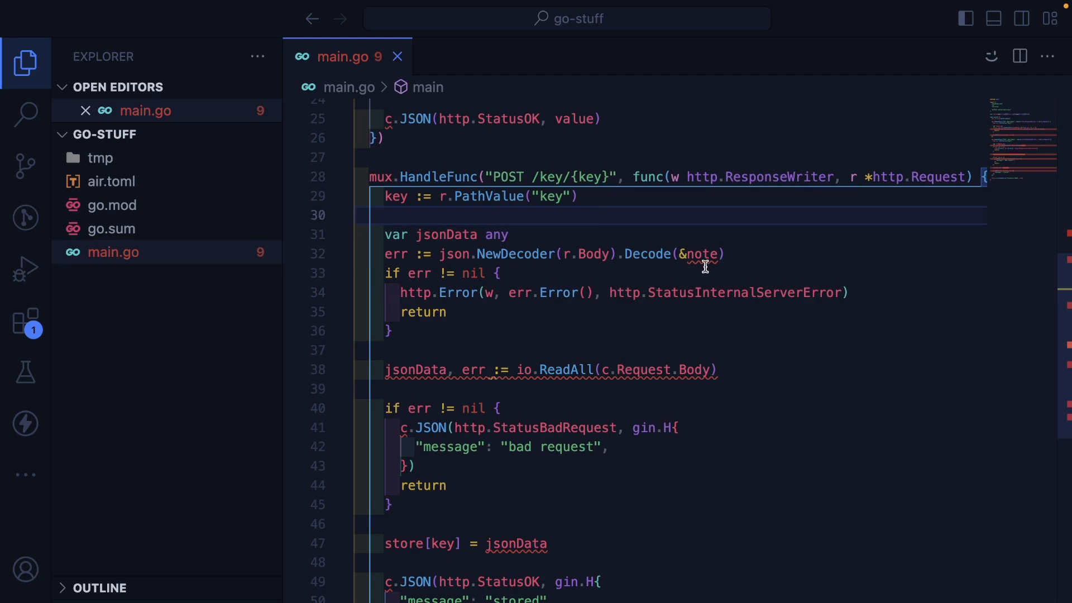
text(jsonData)
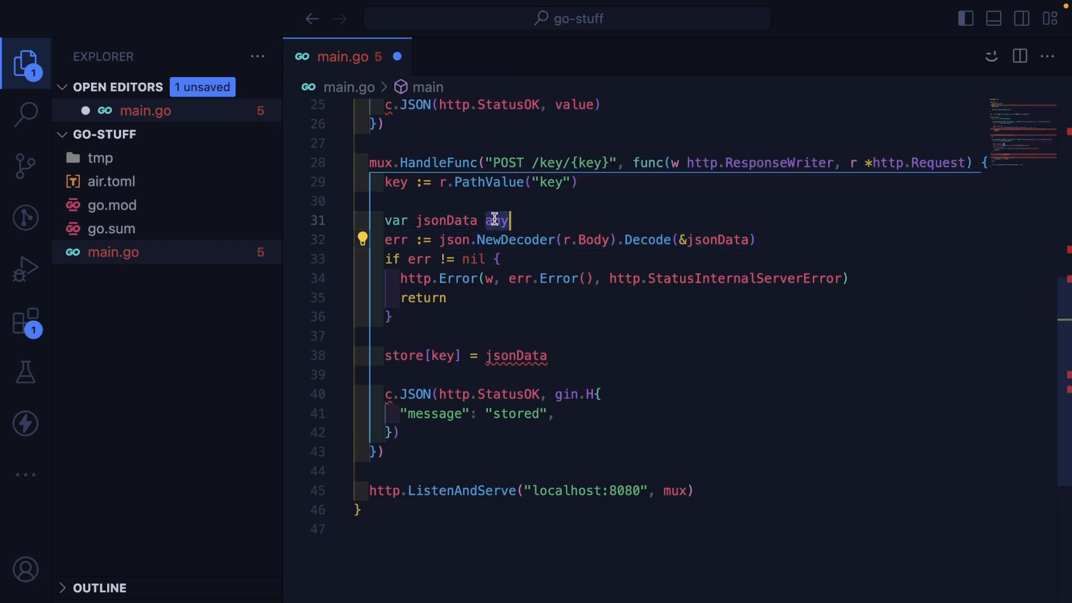
key(Backspace)
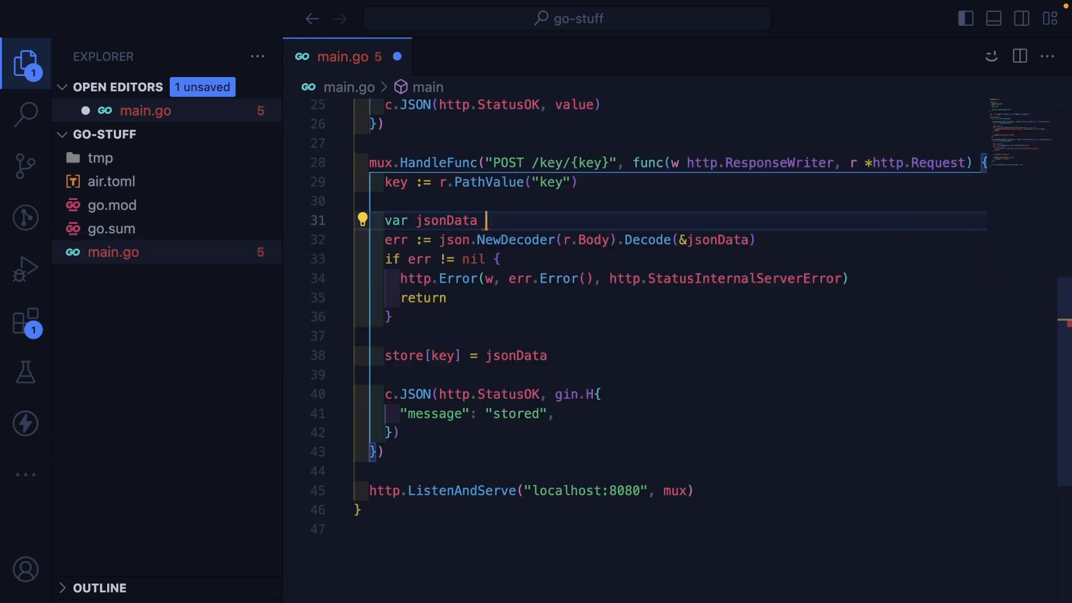
text([]byte)
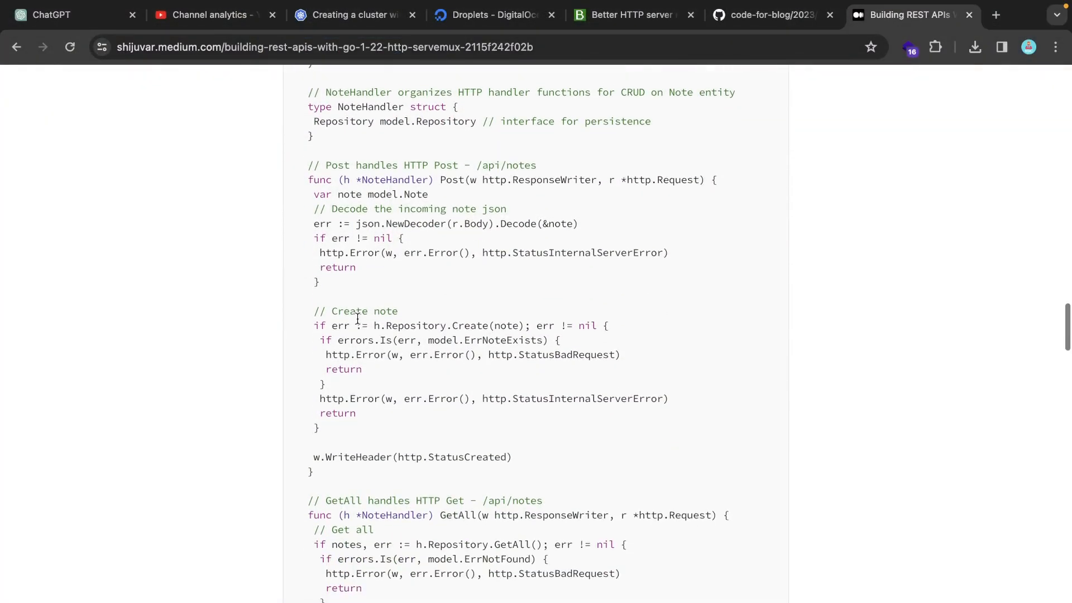
scroll(down, 3)
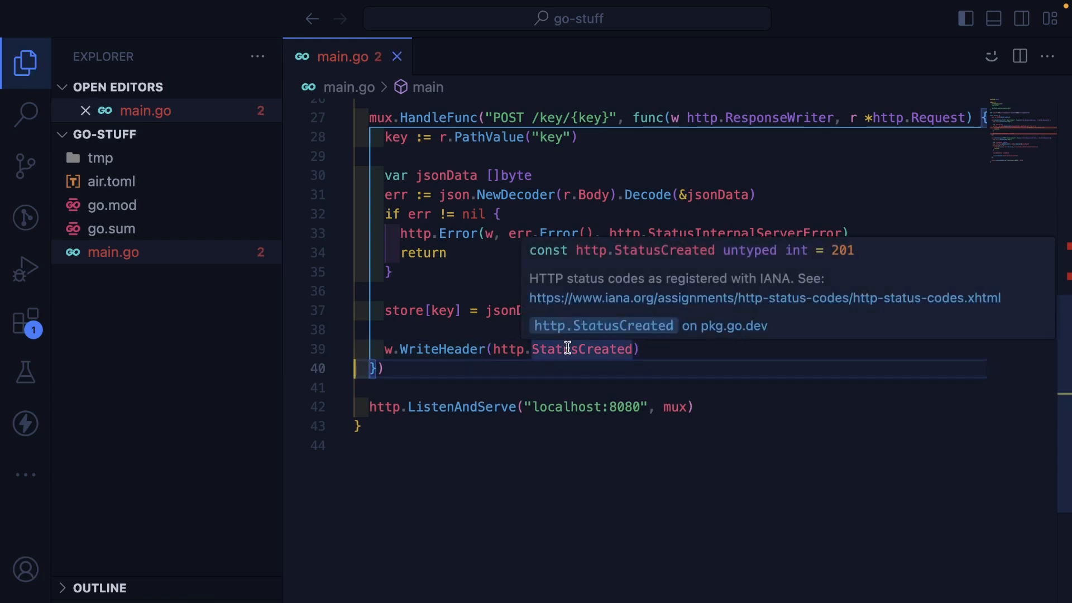
mouse_move(535, 346)
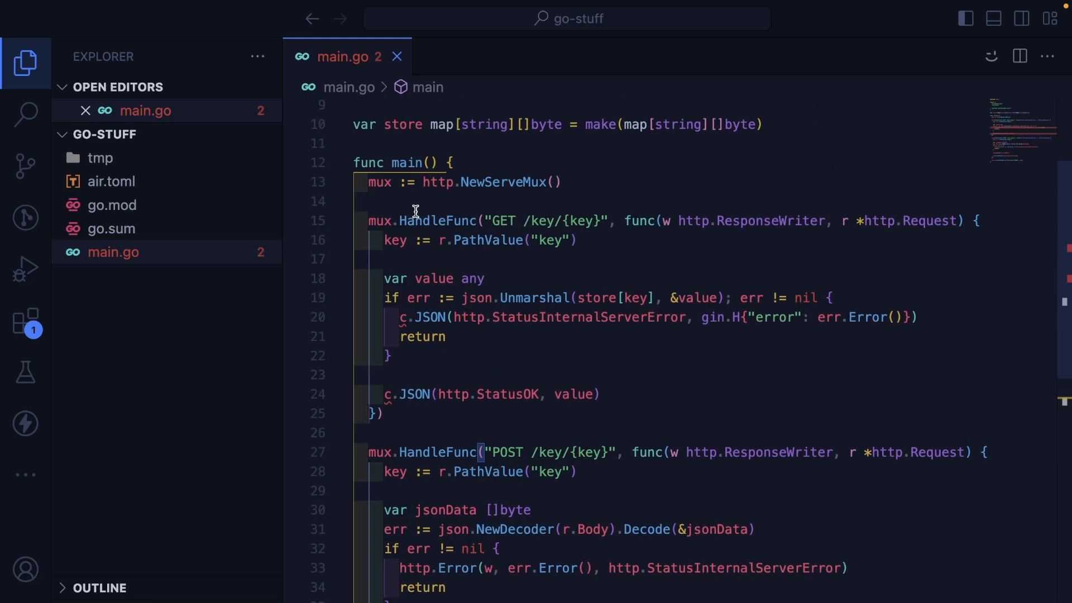
mouse_move(588, 316)
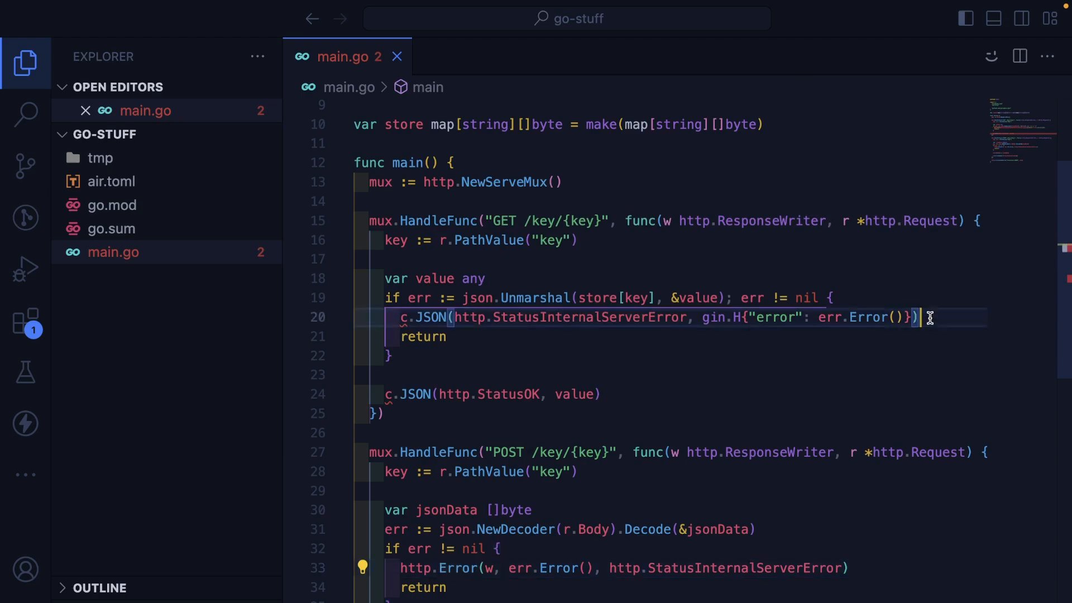
Return to the Medium article and scroll to the GetAll handler's JSON response lines.
click(913, 15)
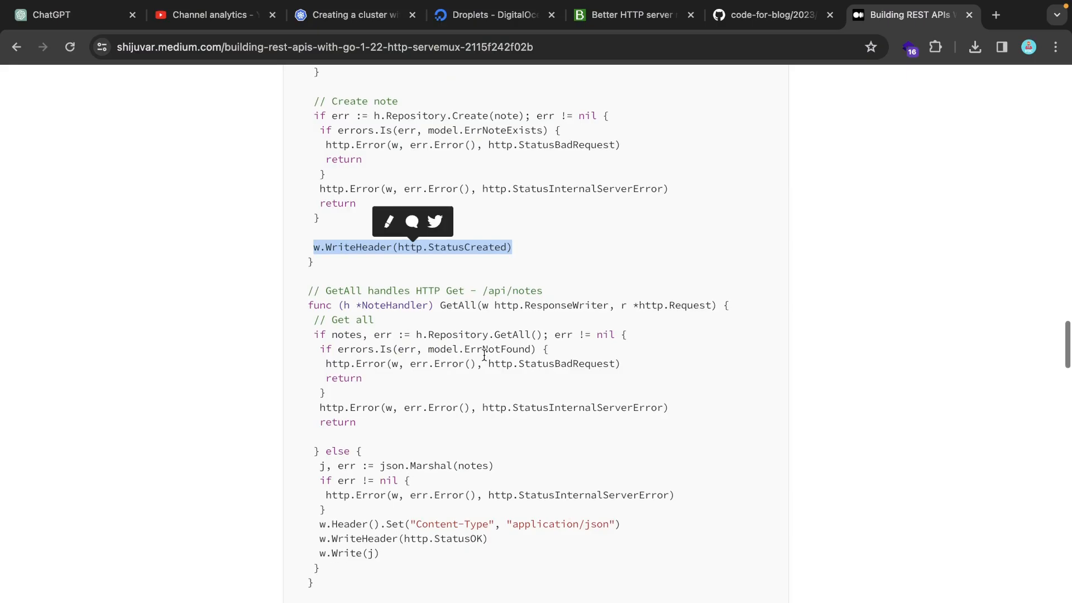
scroll(down, 3)
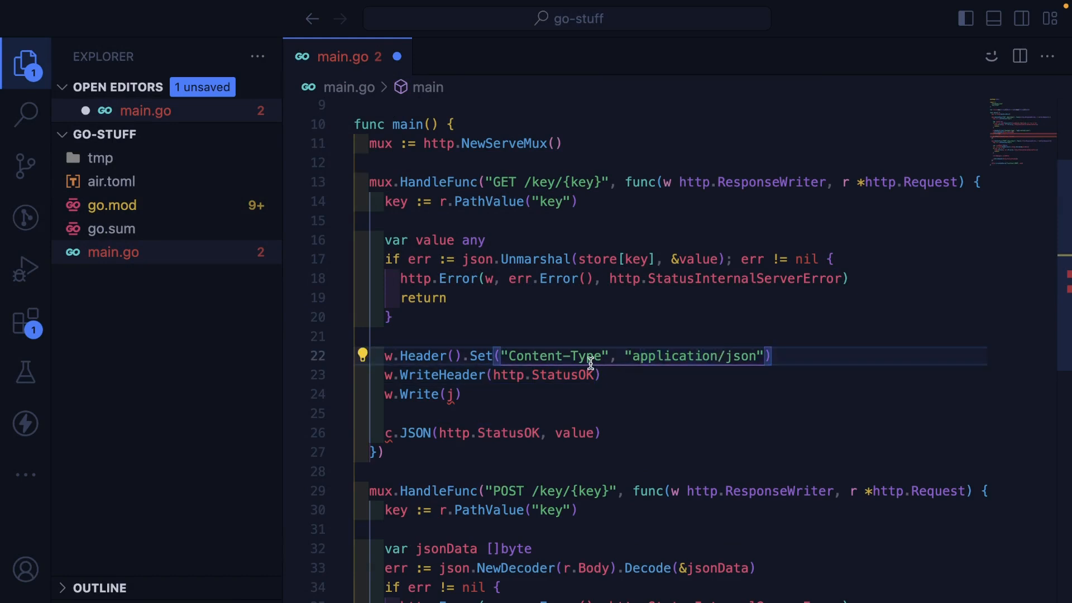
mouse_move(448, 378)
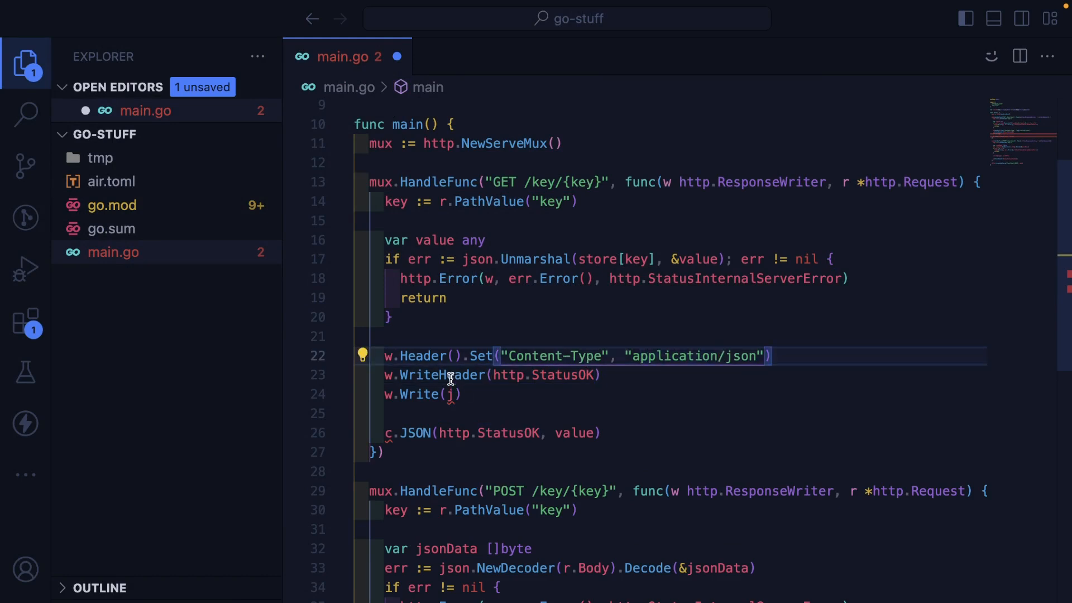
Marshal store[key] into value and write it with w.Write(value) in the GET handler, then save main.go.
click(451, 395)
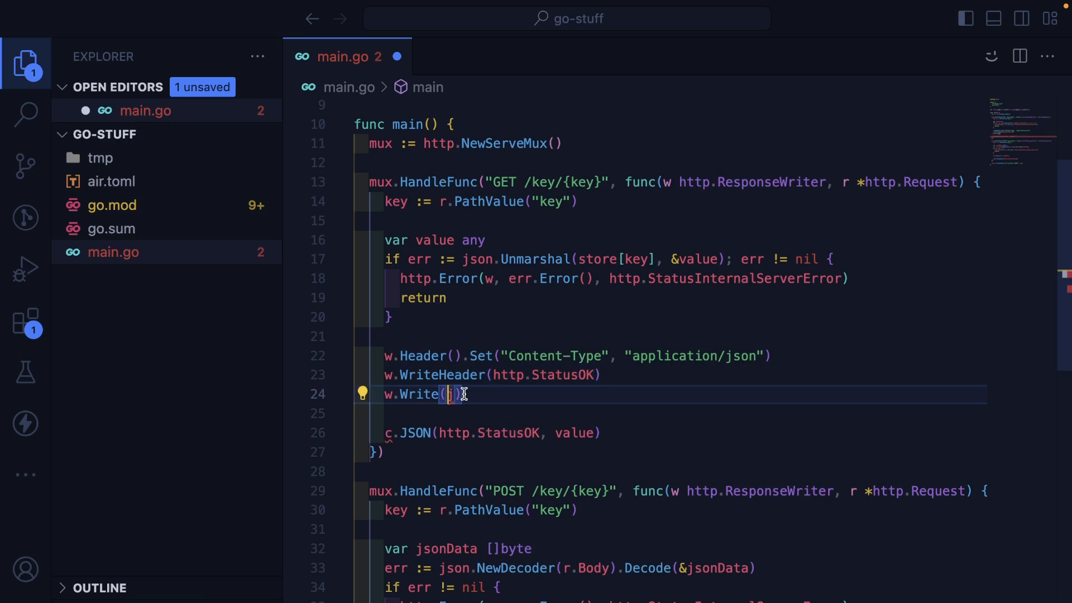
text(value)
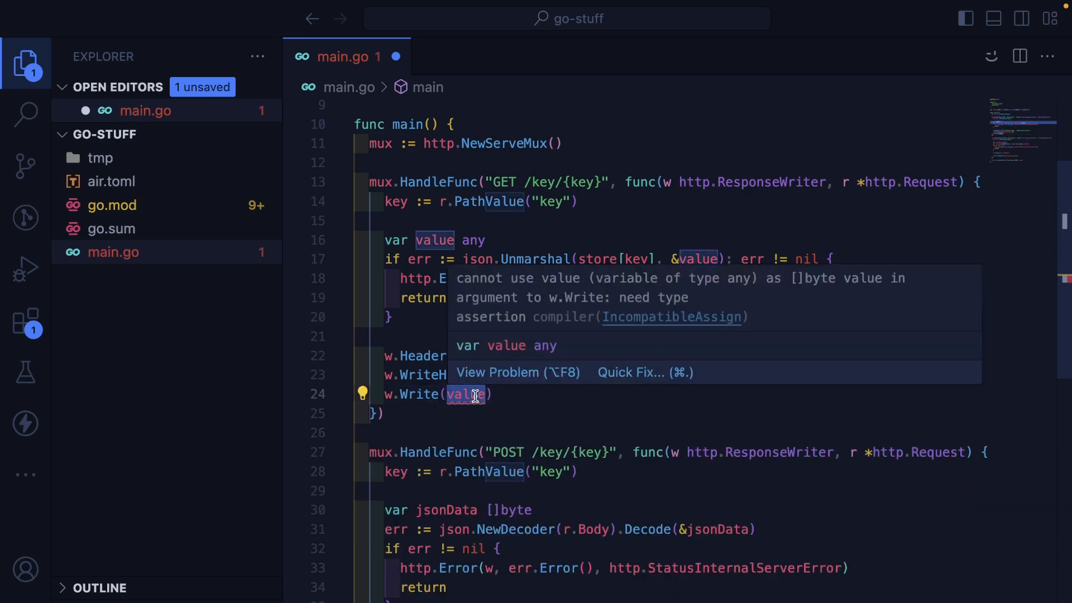
mouse_move(421, 399)
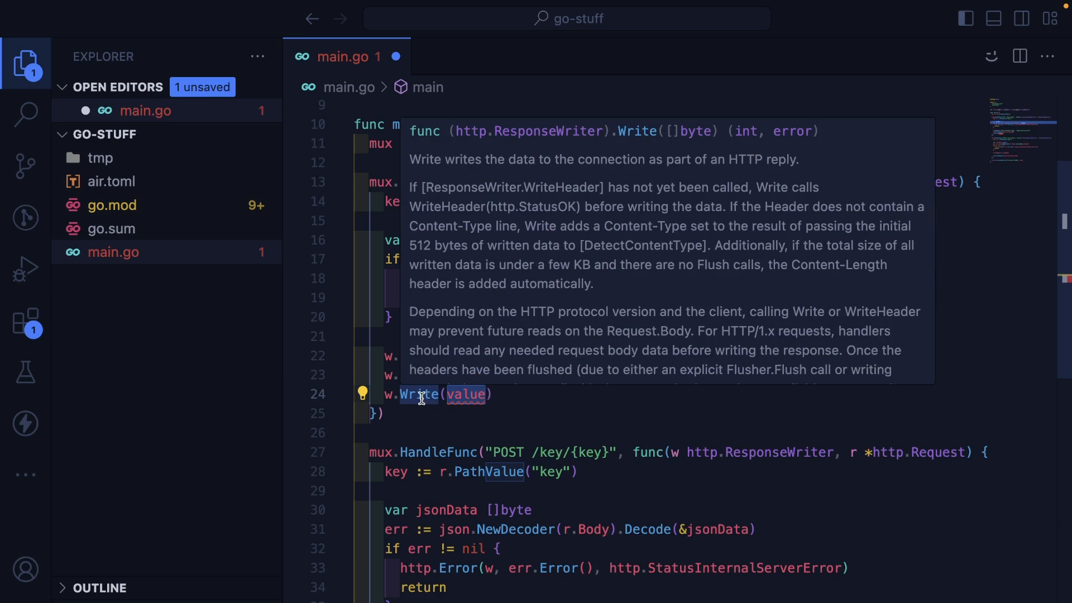
mouse_move(435, 241)
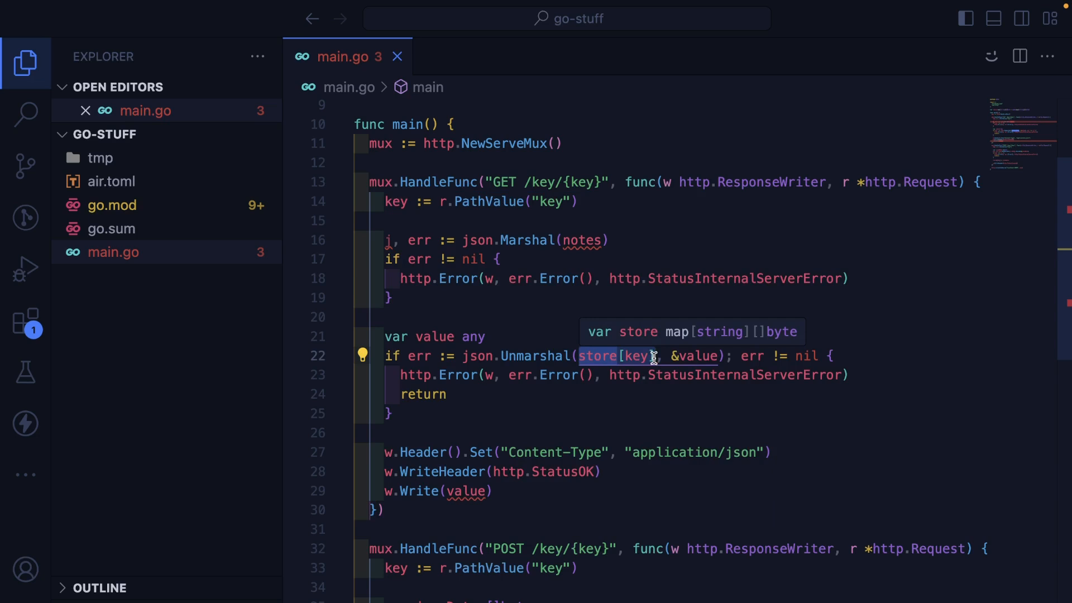
text(store[key])
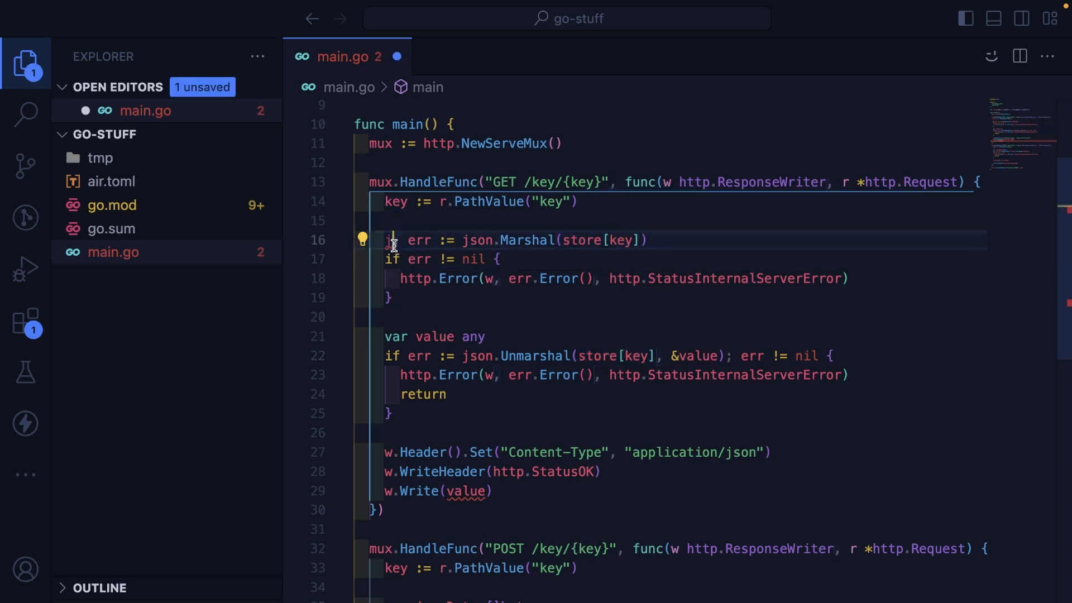
text(value)
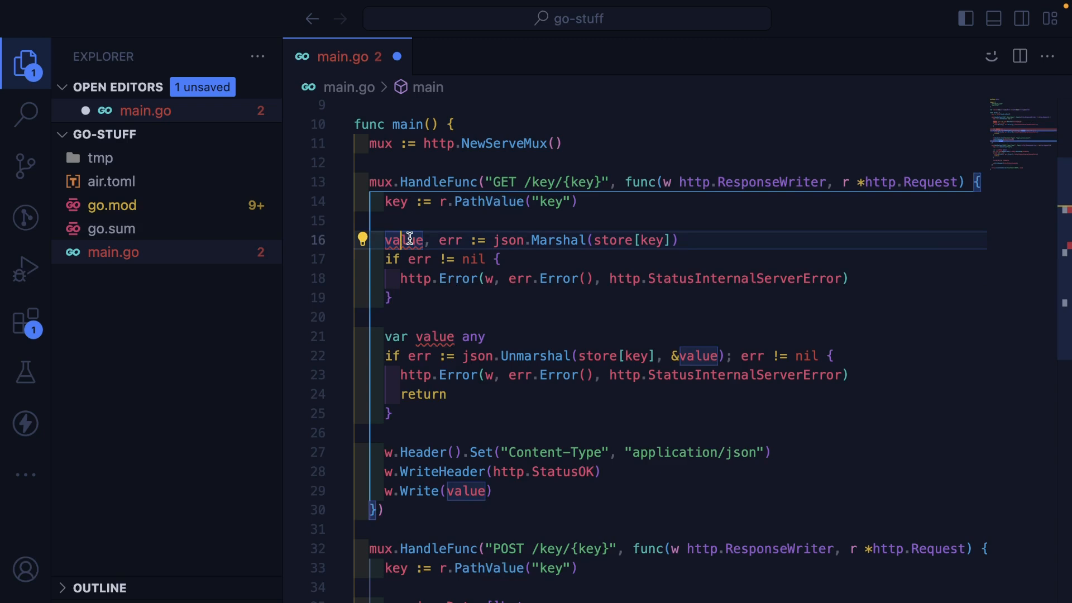
key(ctrl+s)
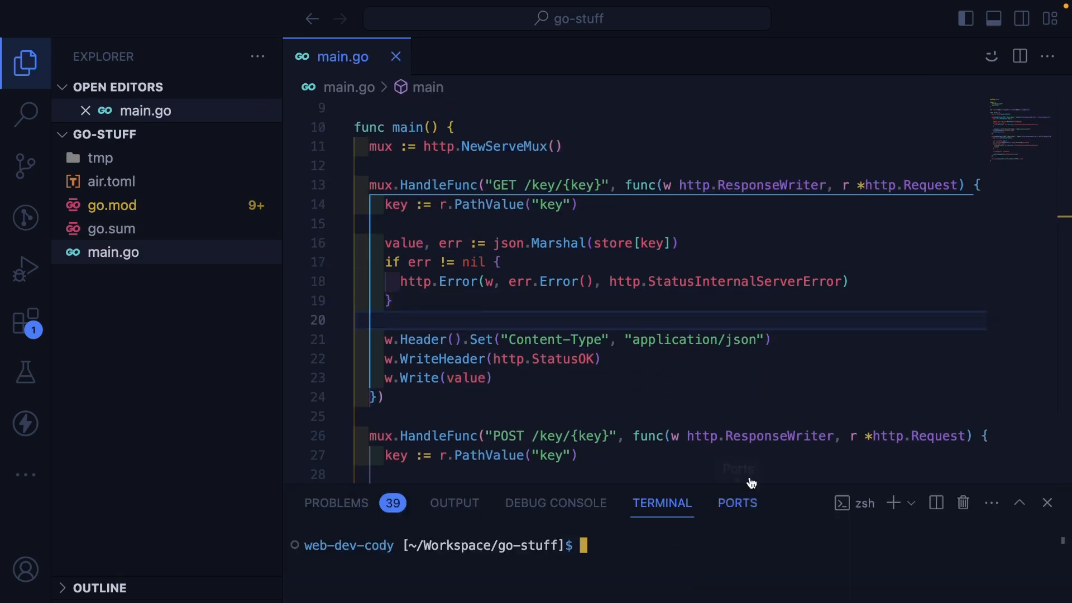
Start the air live-reload server in the integrated terminal.
text(air)
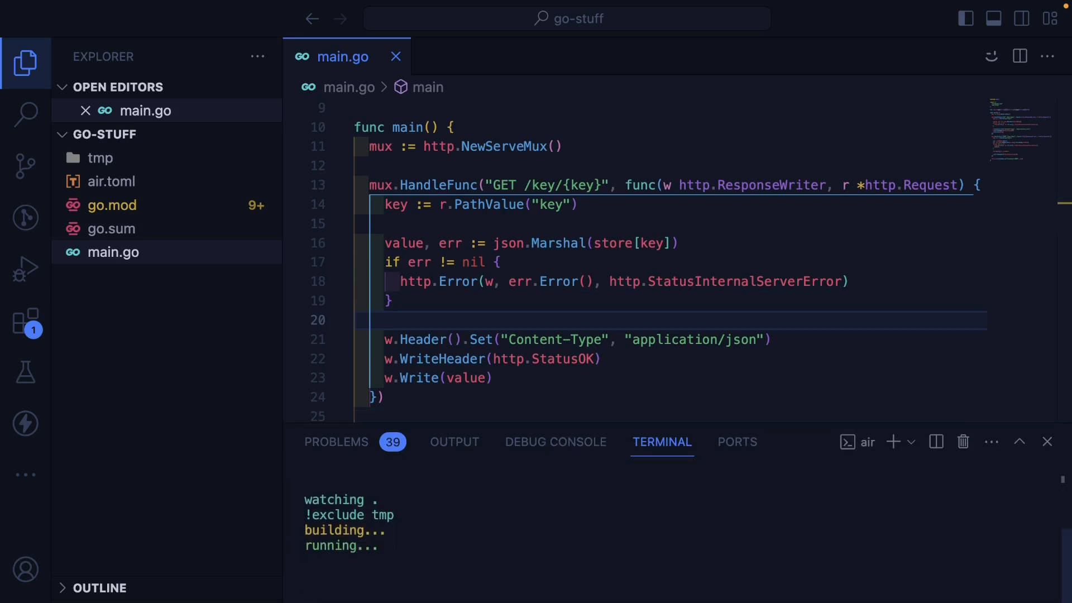
mouse_move(786, 418)
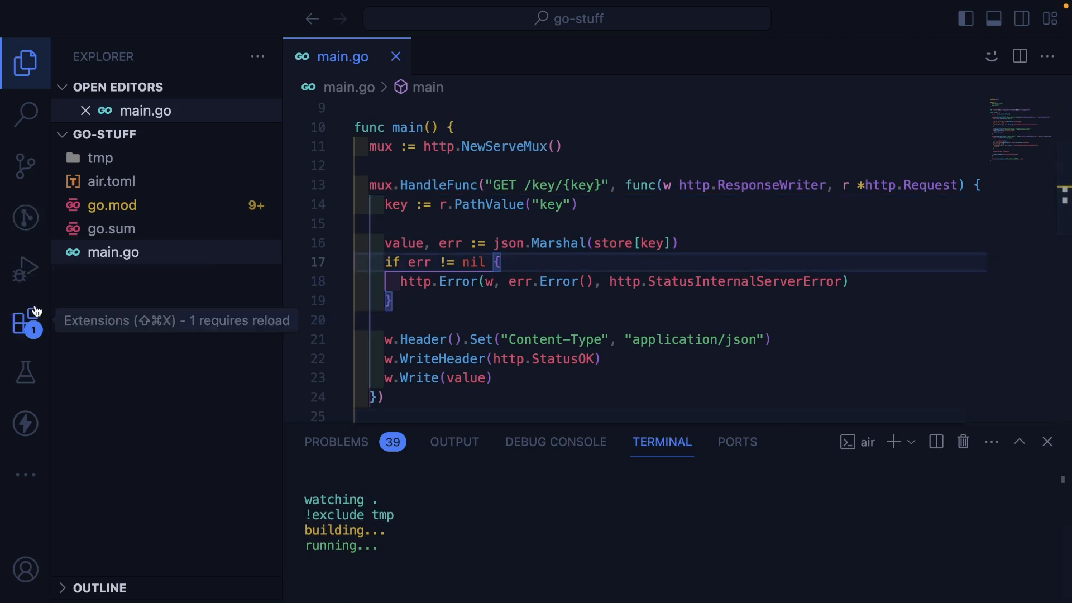
Send the saved POST with JSON body to localhost:8080/key/testing from Thunder Client history.
click(25, 422)
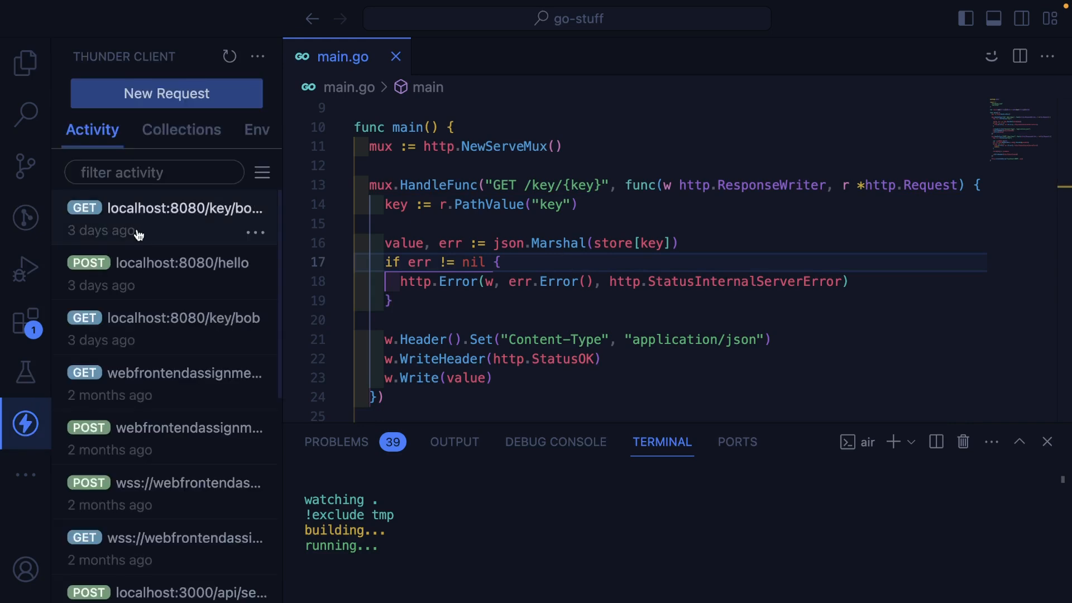
click(165, 273)
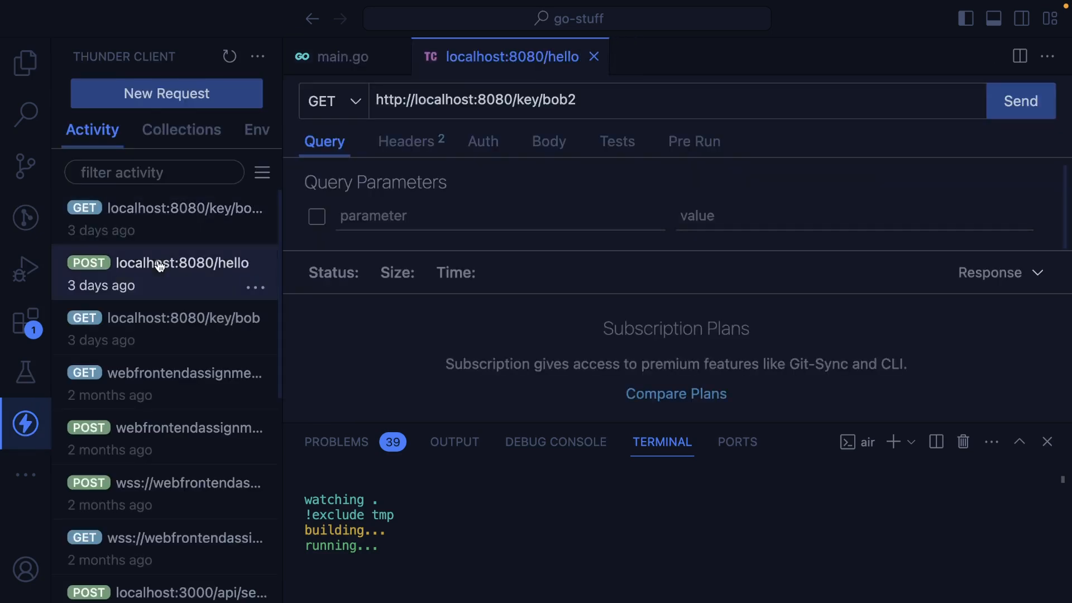
click(26, 63)
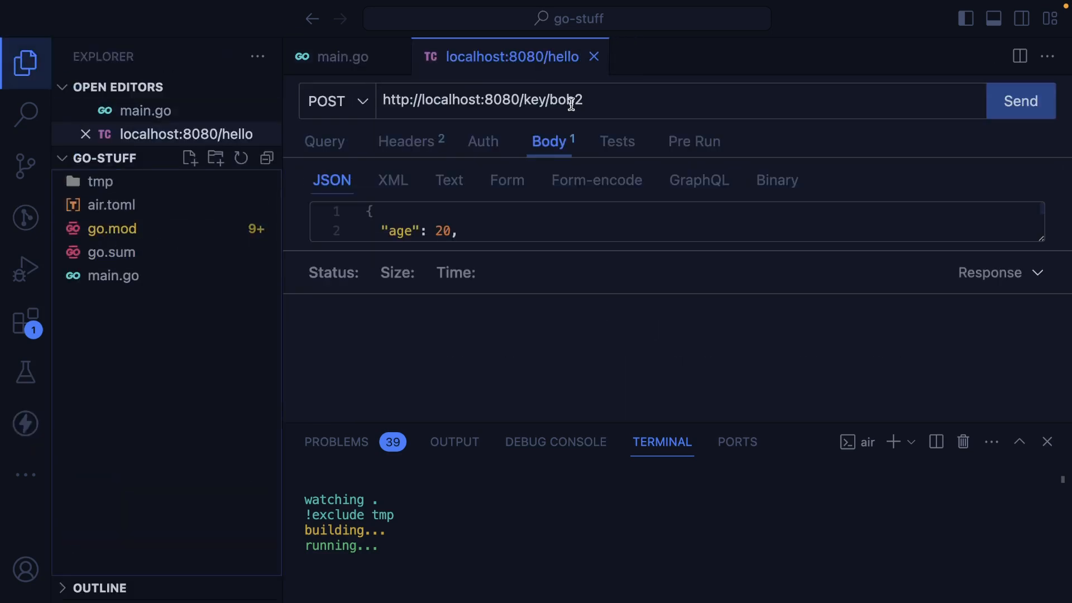
click(1021, 100)
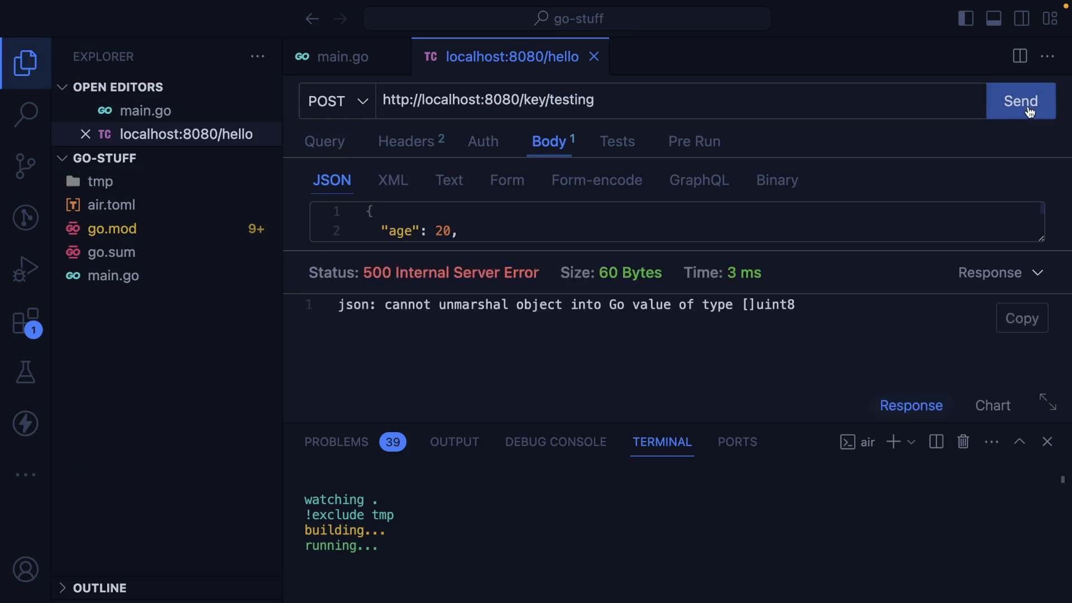
mouse_move(467, 325)
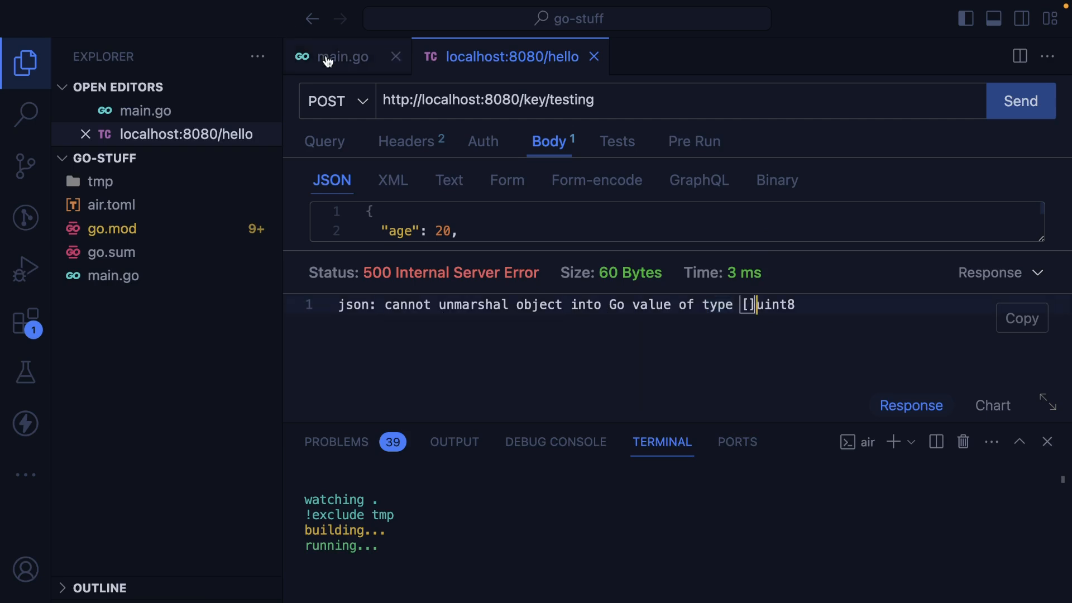
Add fmt.Println("we are here") to the POST handler's decode-error branch and recheck the request.
click(342, 57)
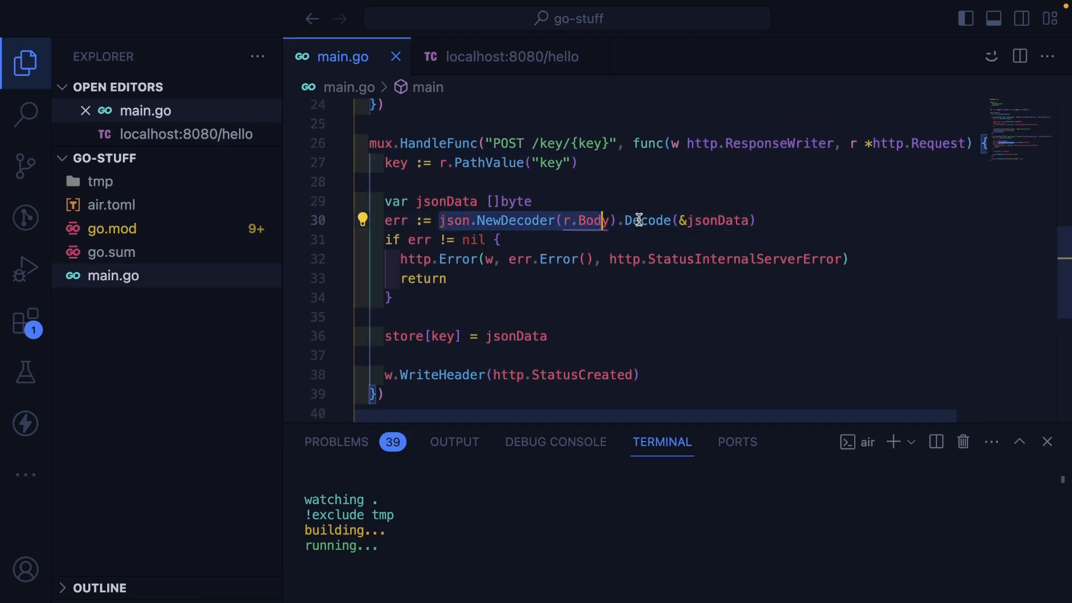
text(fmt.Println("we are here"))
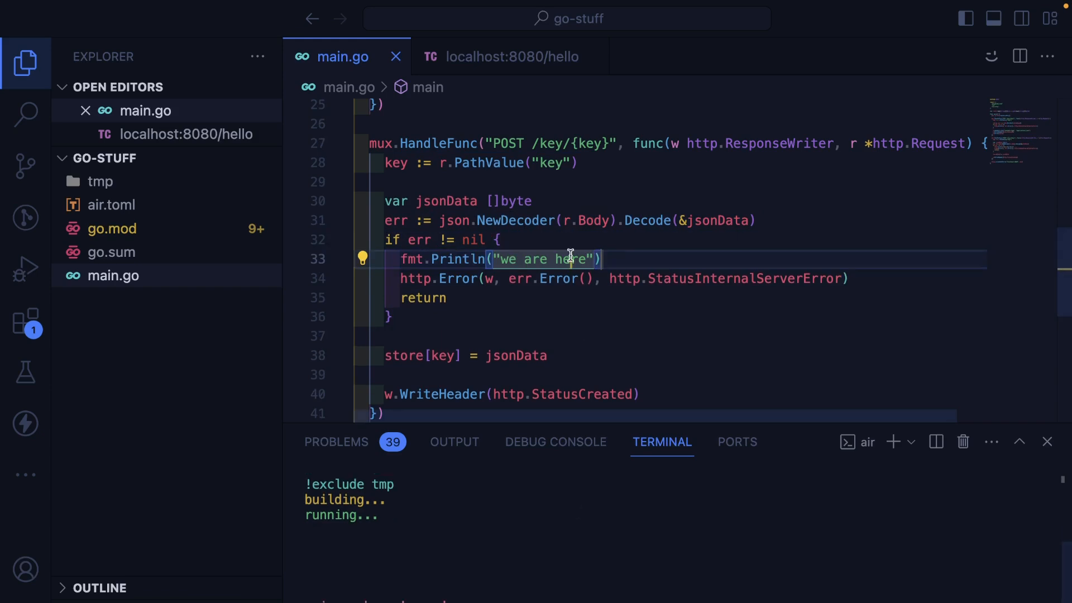
click(509, 57)
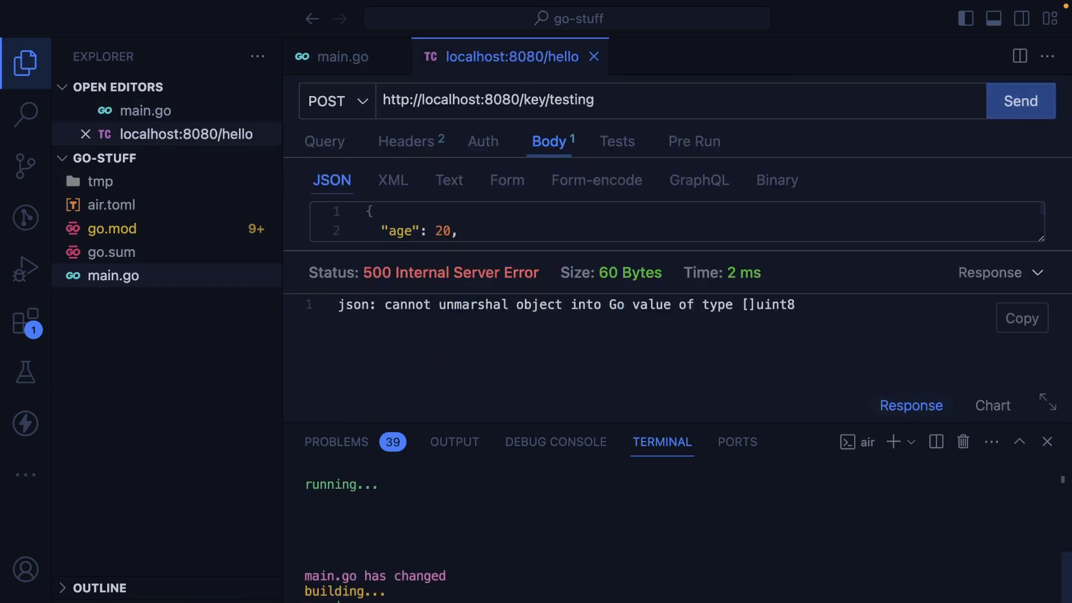
click(343, 57)
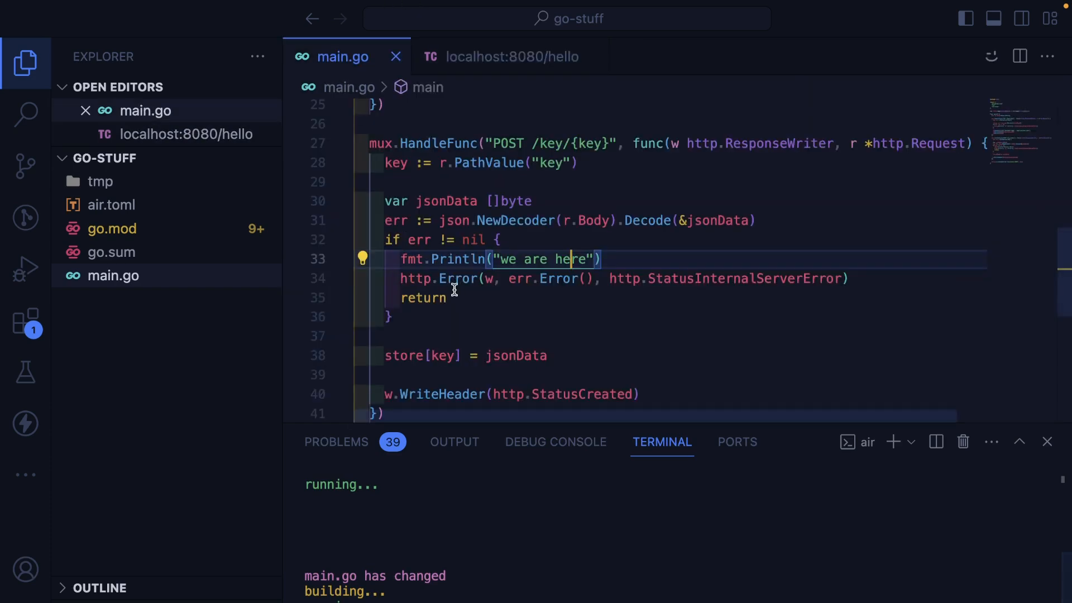
click(507, 57)
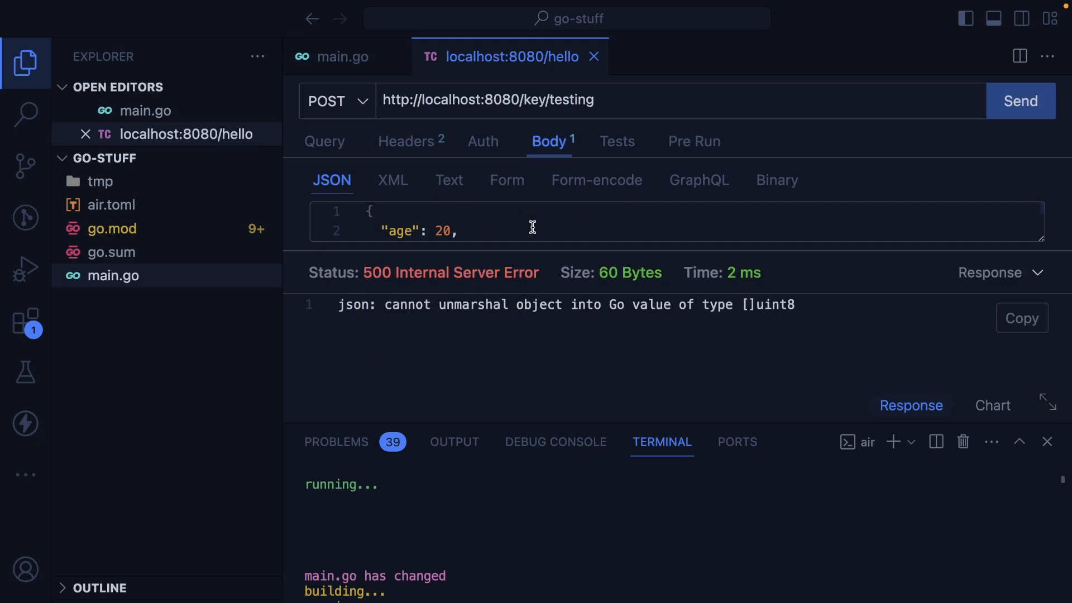
Print r.Body before decoding, then resend the POST request to see both debug outputs.
click(342, 57)
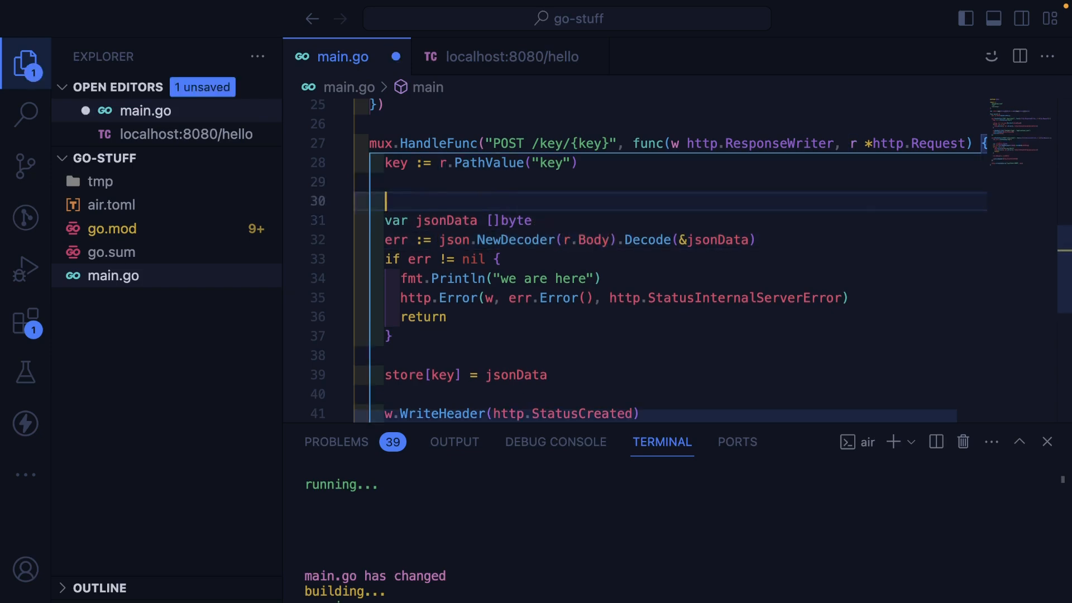
text(fmt.Println(r.Body)
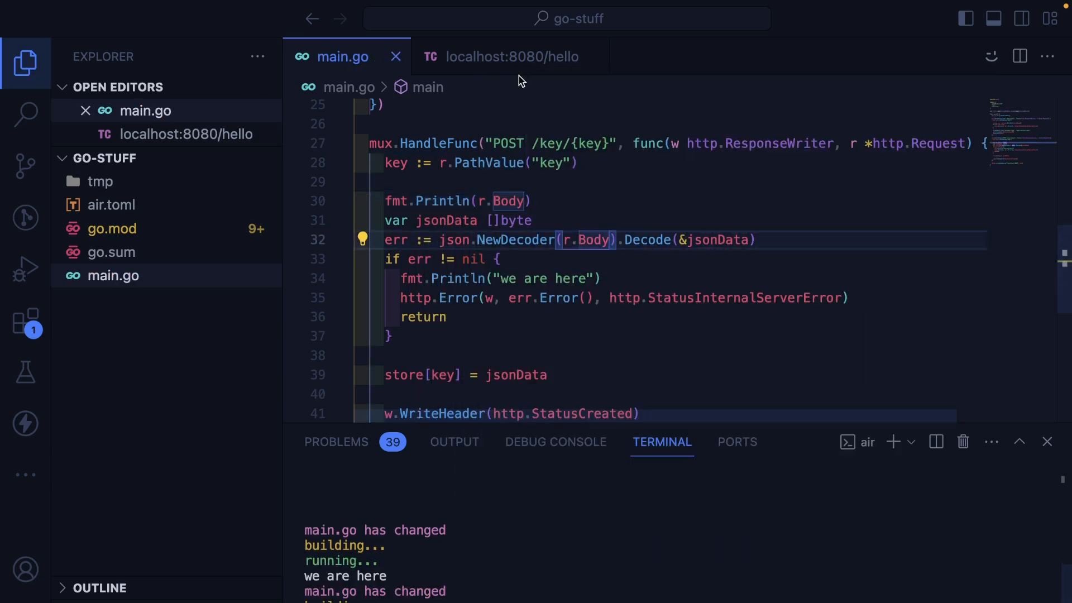
click(509, 56)
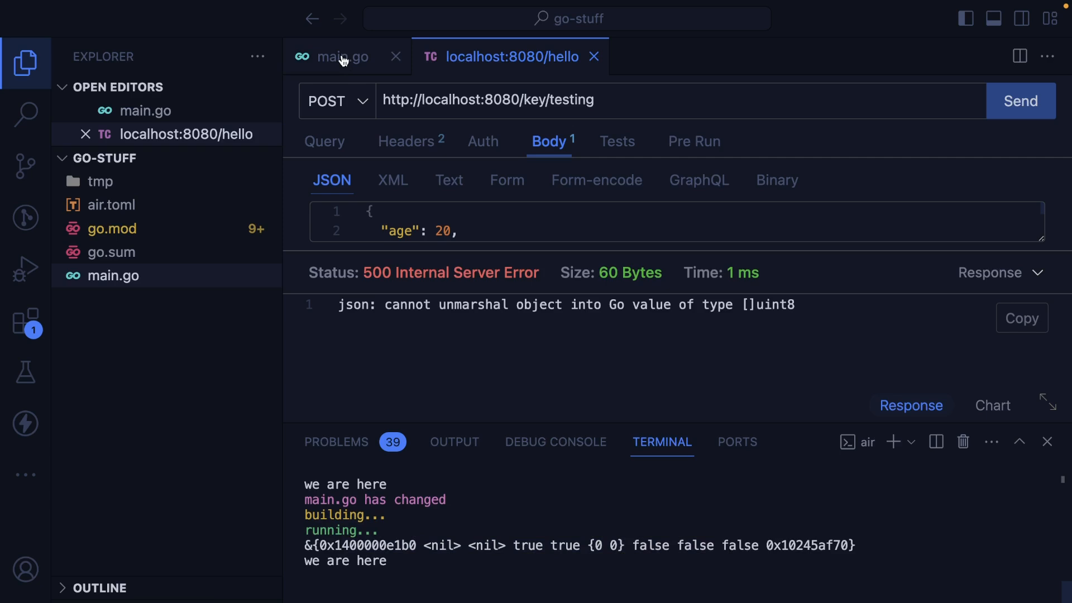
click(344, 56)
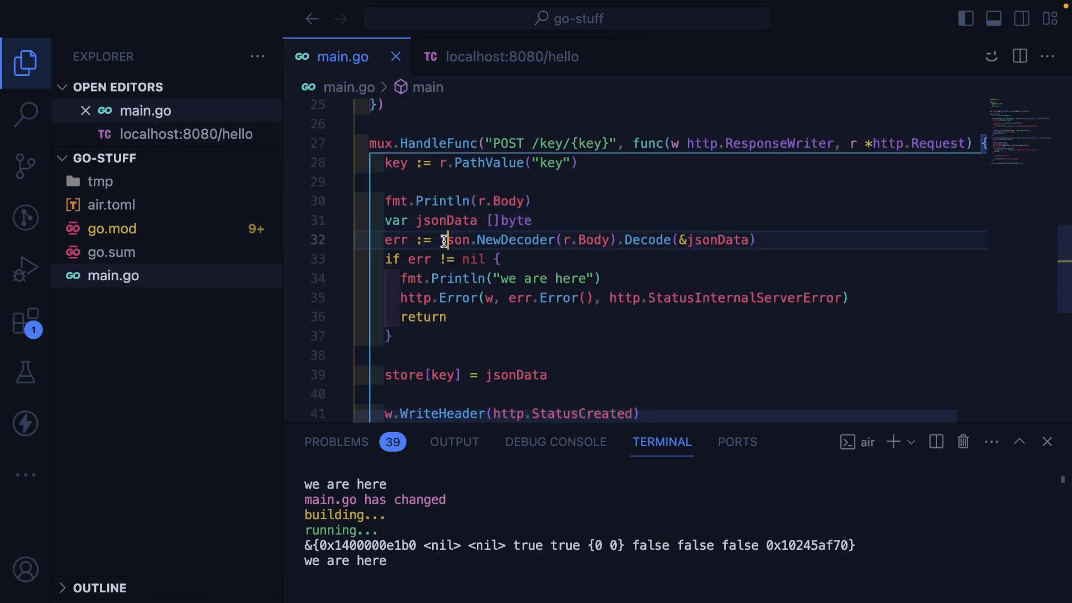
Change jsonData and the store map's value type to any, then resend the POST request.
text(any)
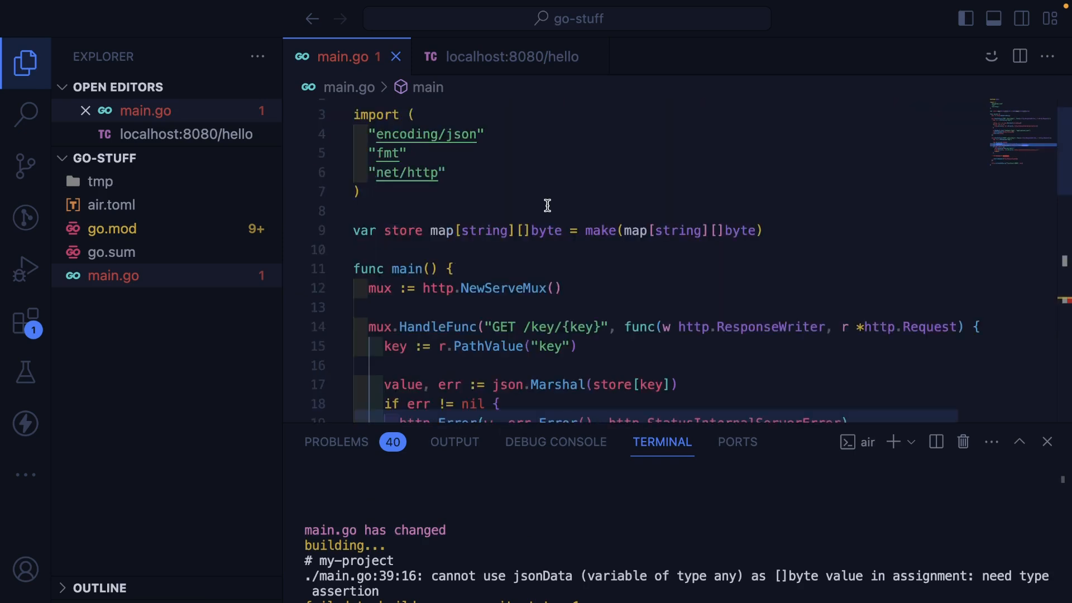
double_click(543, 230)
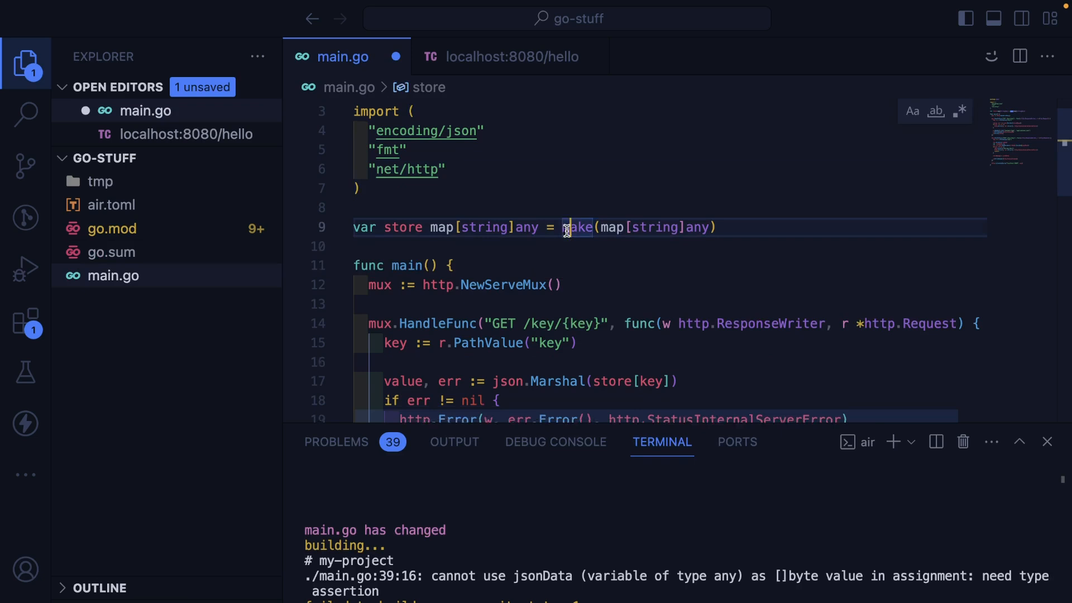
click(509, 57)
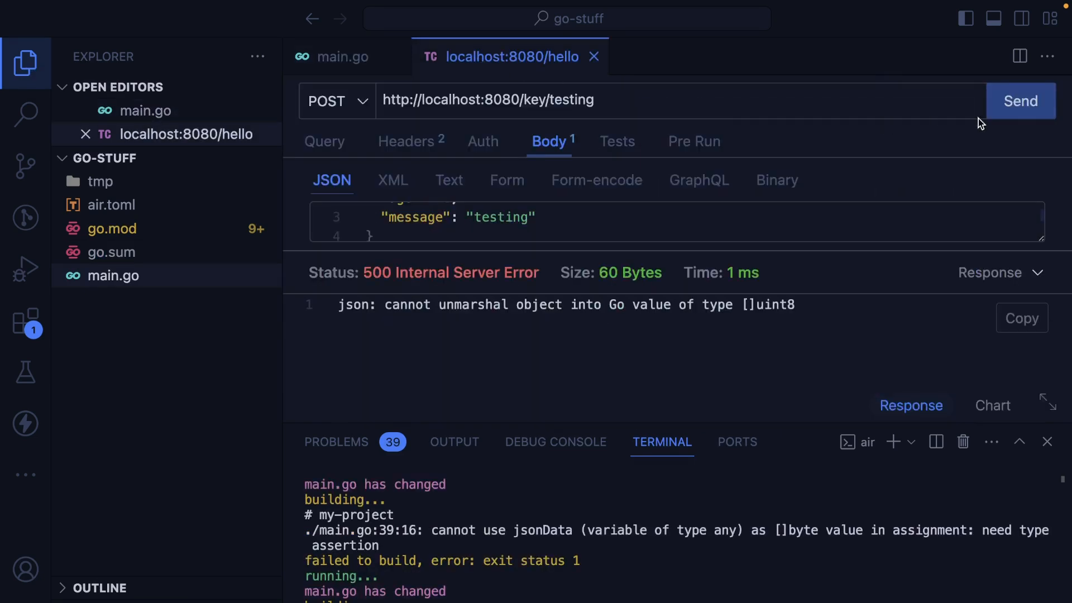
click(1020, 101)
text(http://localhost:8080/key/testin)
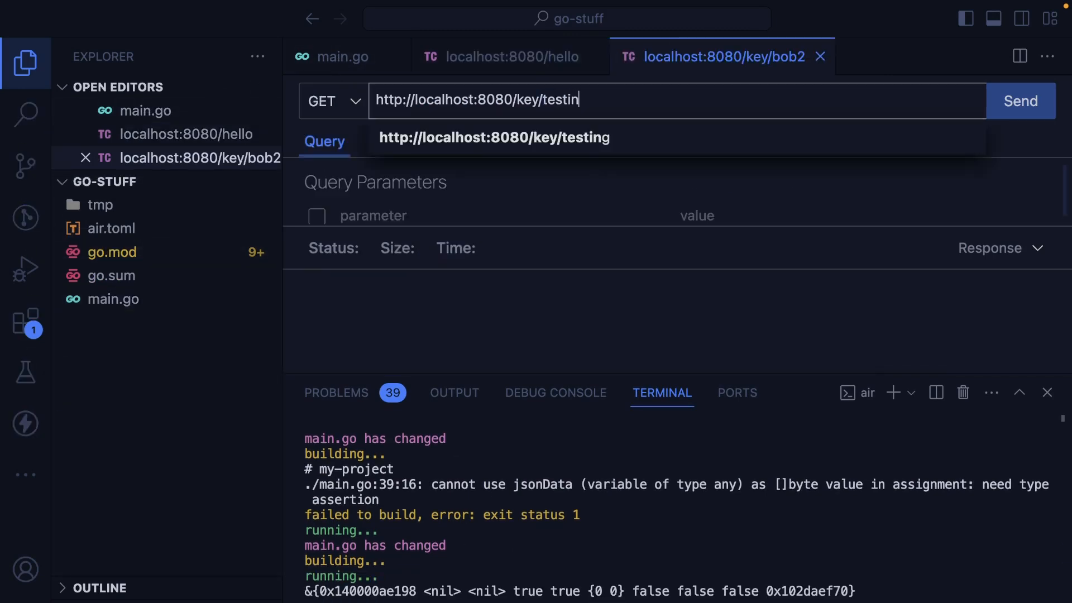
key(Backspace)
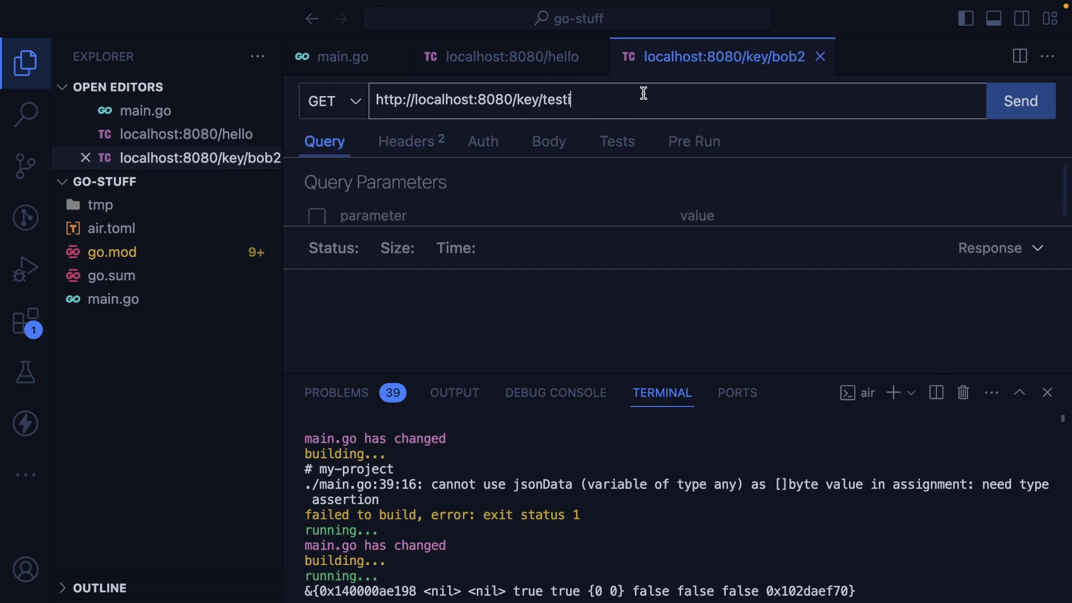
click(1020, 101)
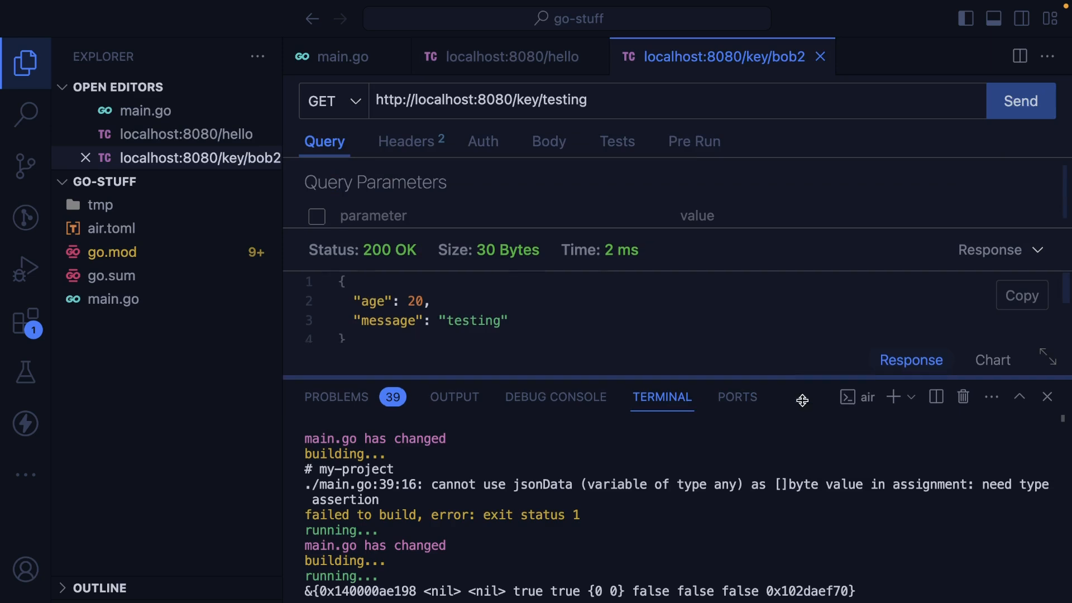
click(343, 56)
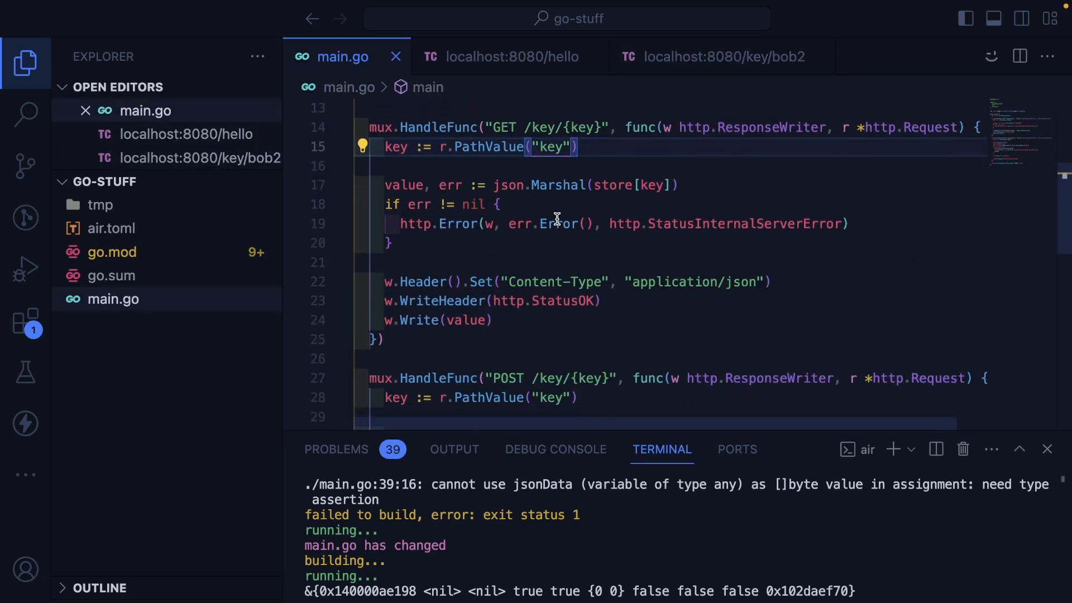
Remove the "we are here" debug print and review every use of the store map.
scroll(down, 3)
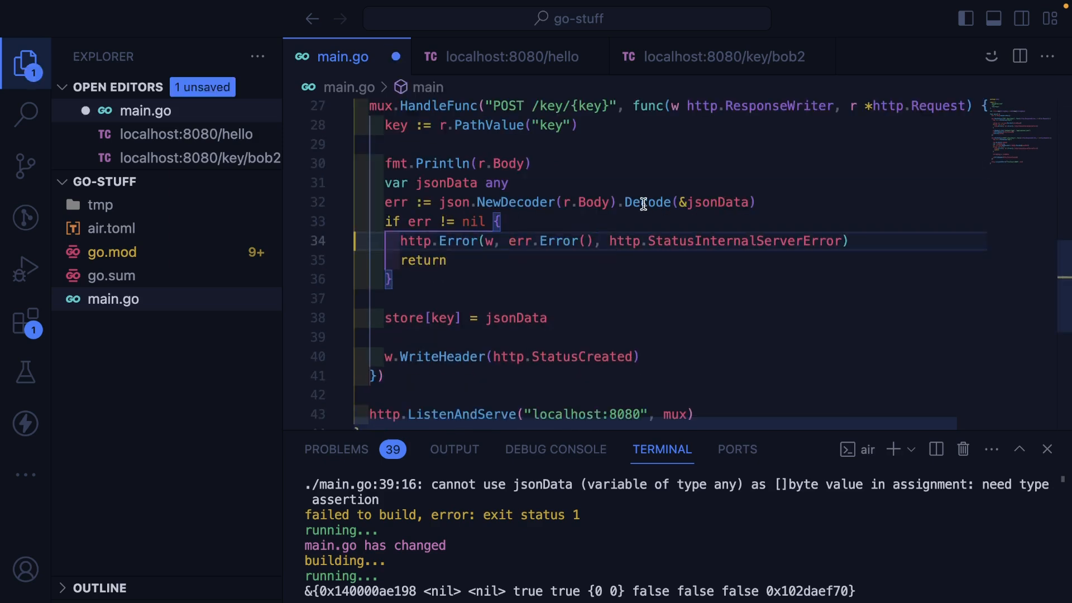
mouse_move(648, 202)
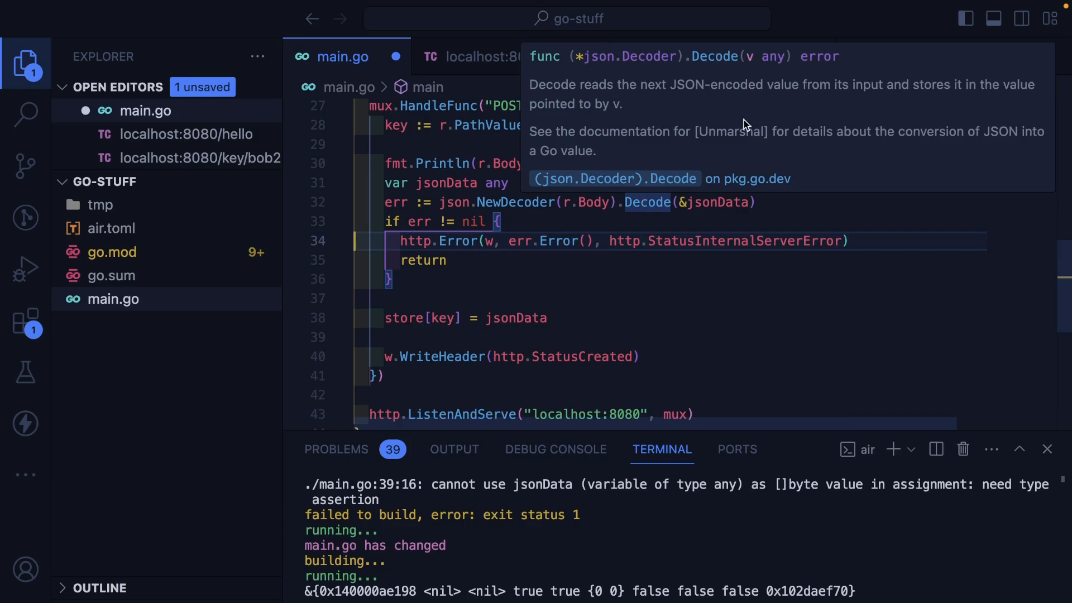
mouse_move(494, 274)
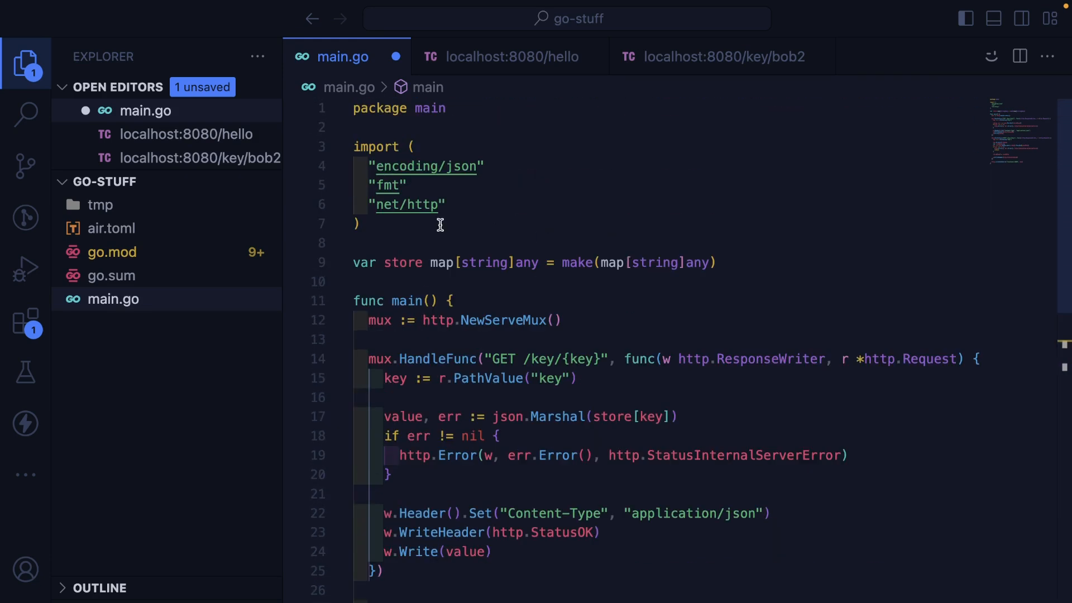
scroll(down, 3)
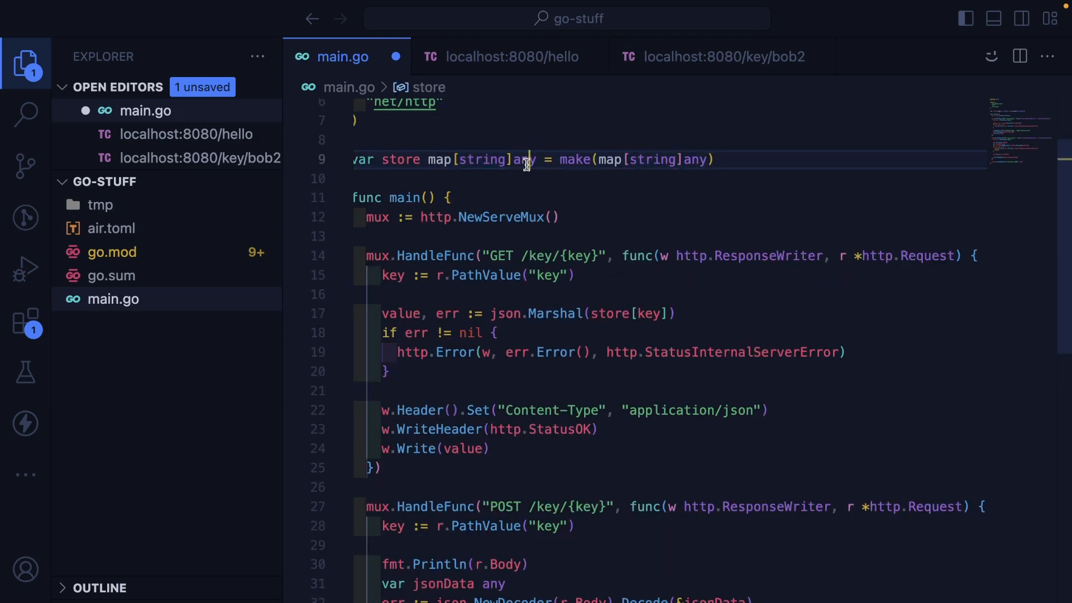
double_click(483, 160)
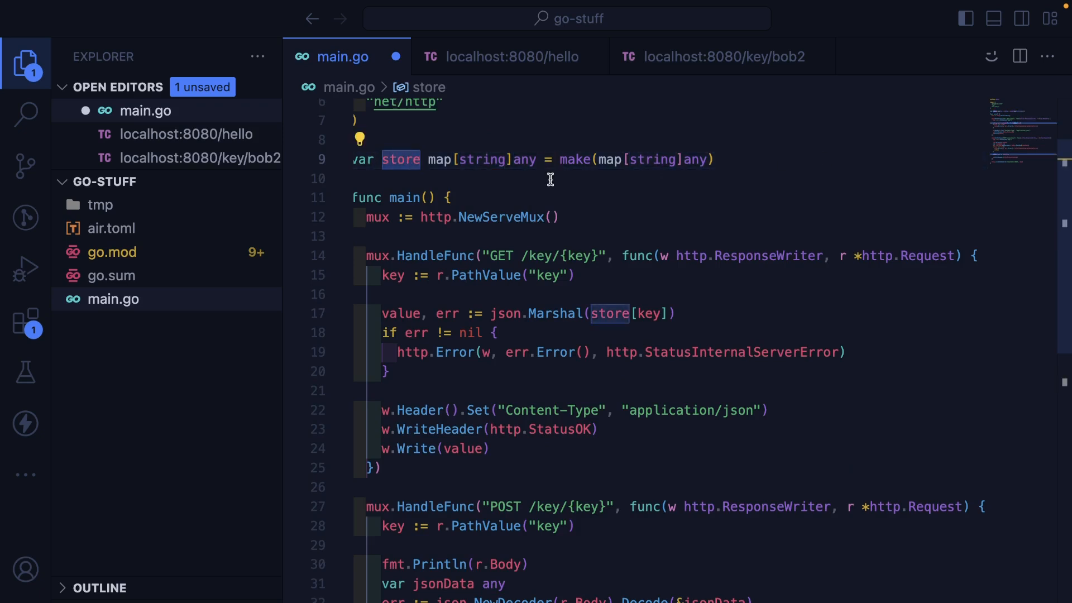
scroll(down, 3)
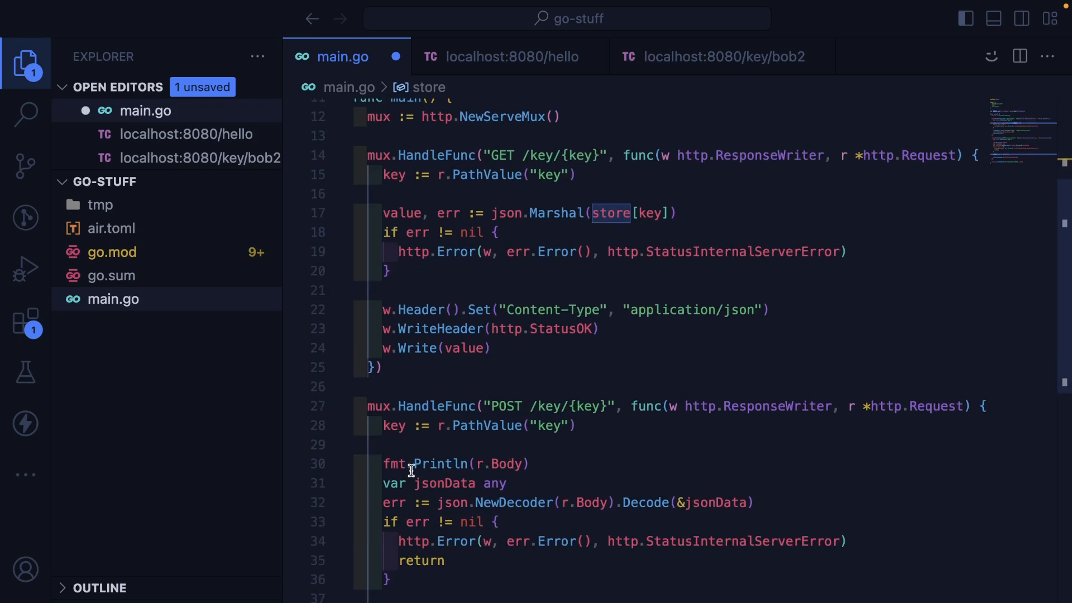